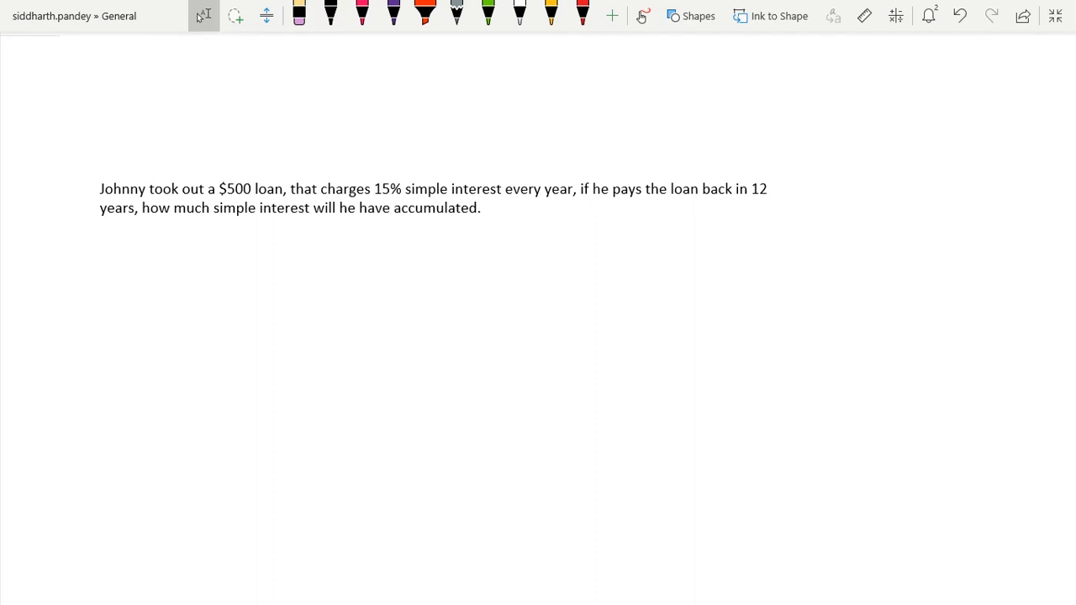
# - Underline the $500 loan, 15%, 12 years and the question in black ink
pyautogui.click(330, 15)
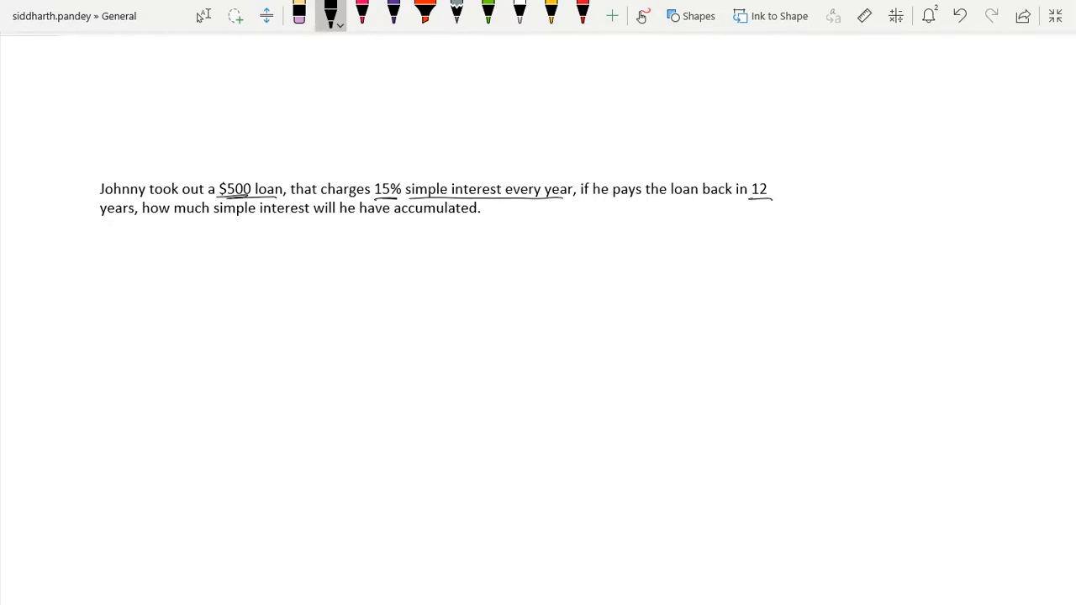
pyautogui.moveTo(101, 220); pyautogui.dragTo(141, 212)
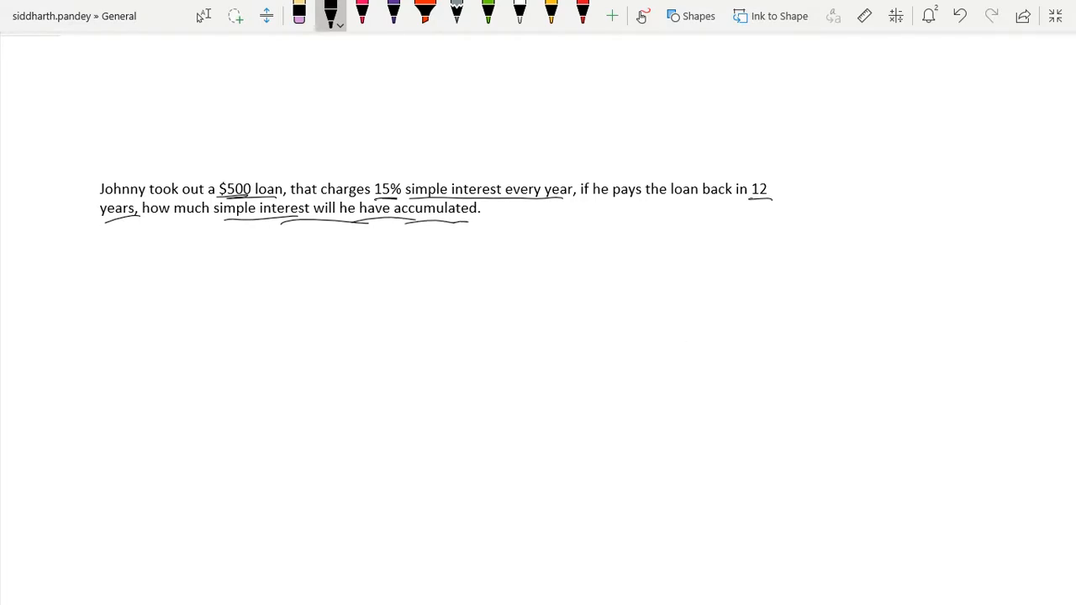
pyautogui.moveTo(690, 343)
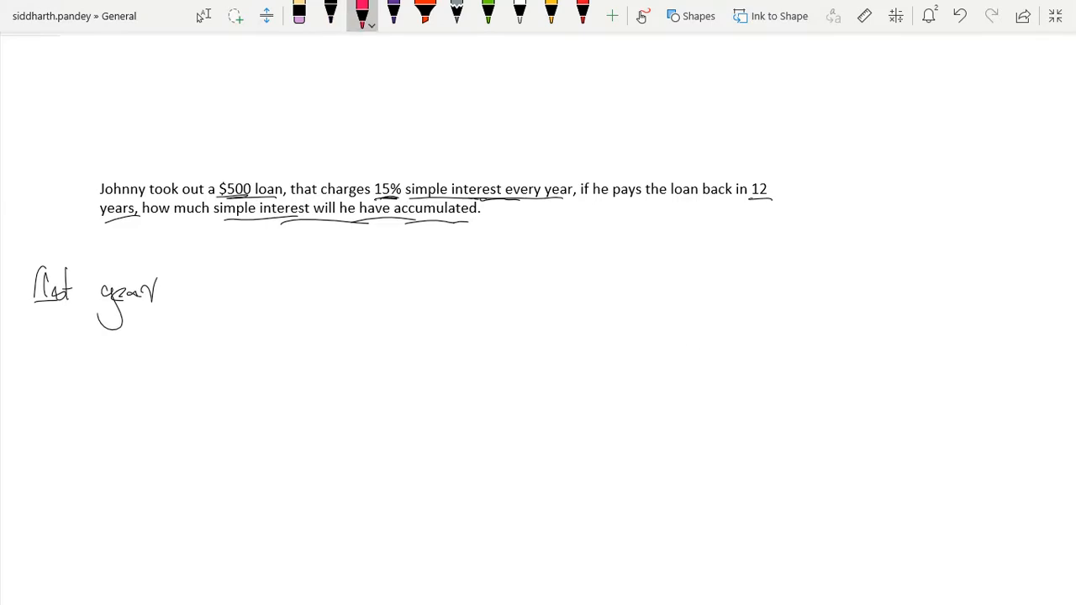
# - Write 500 in pink then (1.15) in purple beside the '1st year' label
pyautogui.moveTo(205, 286); pyautogui.dragTo(269, 286)
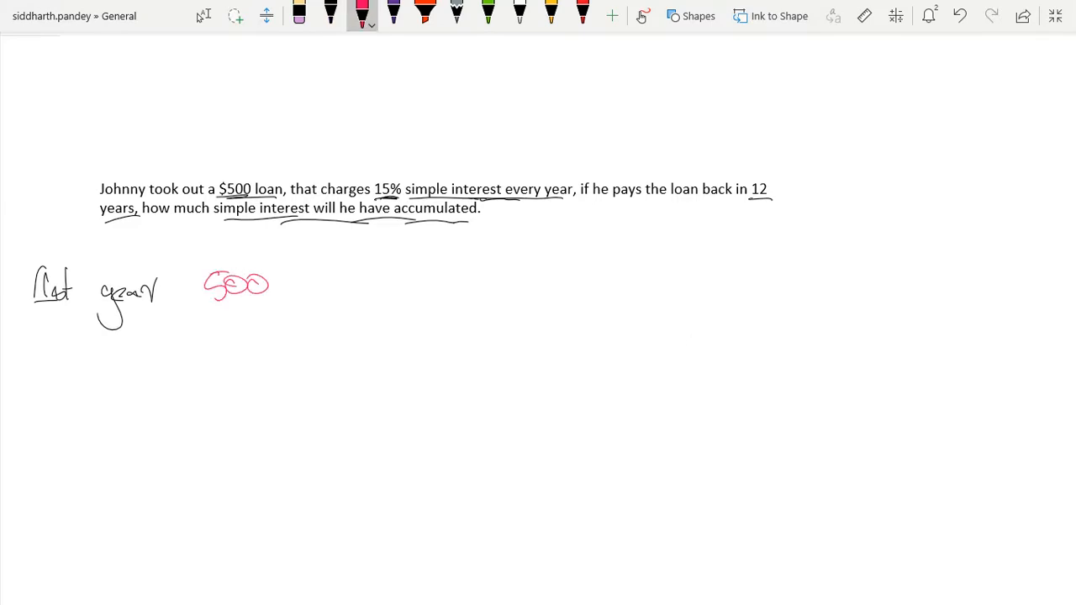
pyautogui.click(394, 15)
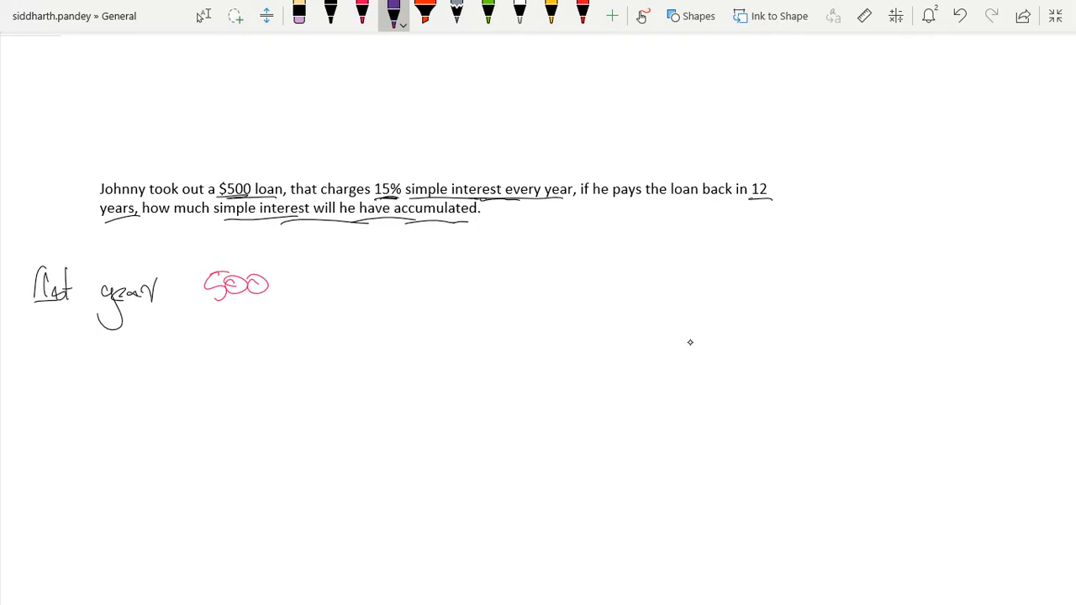
pyautogui.moveTo(289, 266); pyautogui.dragTo(286, 302)
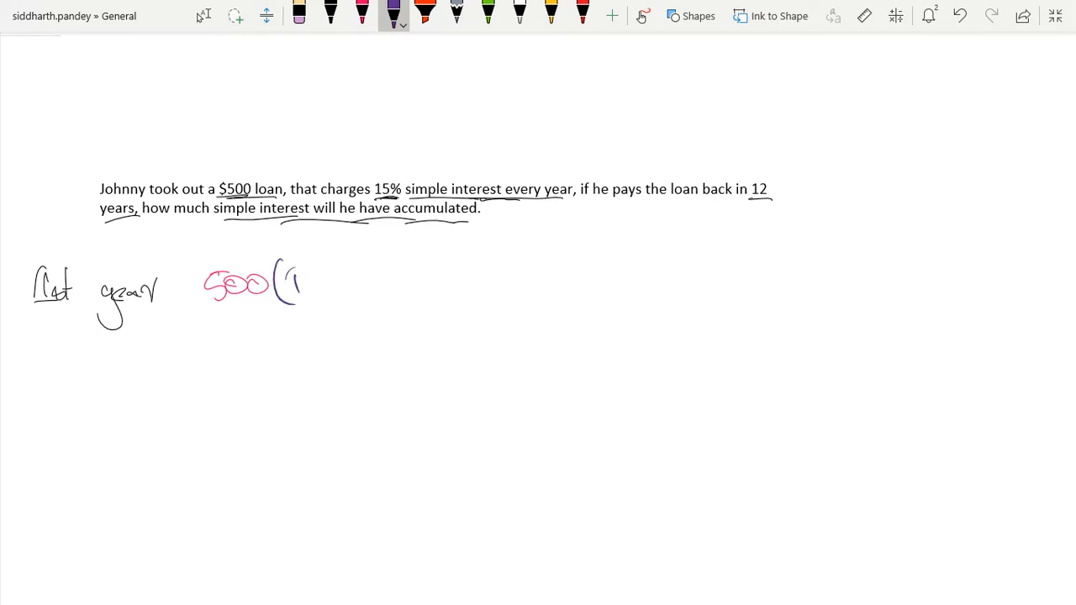
pyautogui.moveTo(289, 282); pyautogui.dragTo(353, 286)
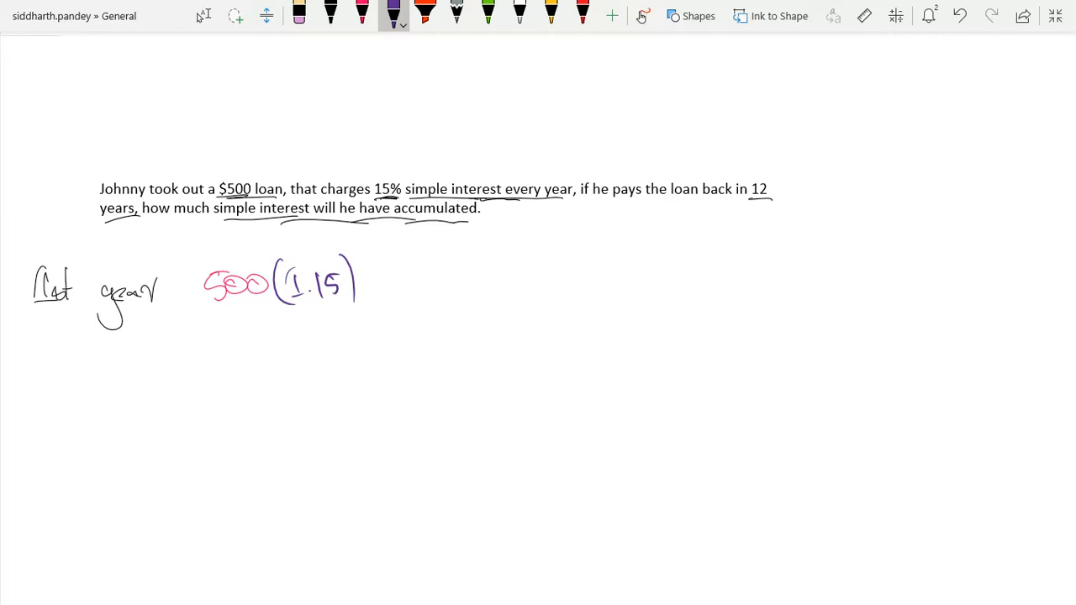
pyautogui.moveTo(690, 343)
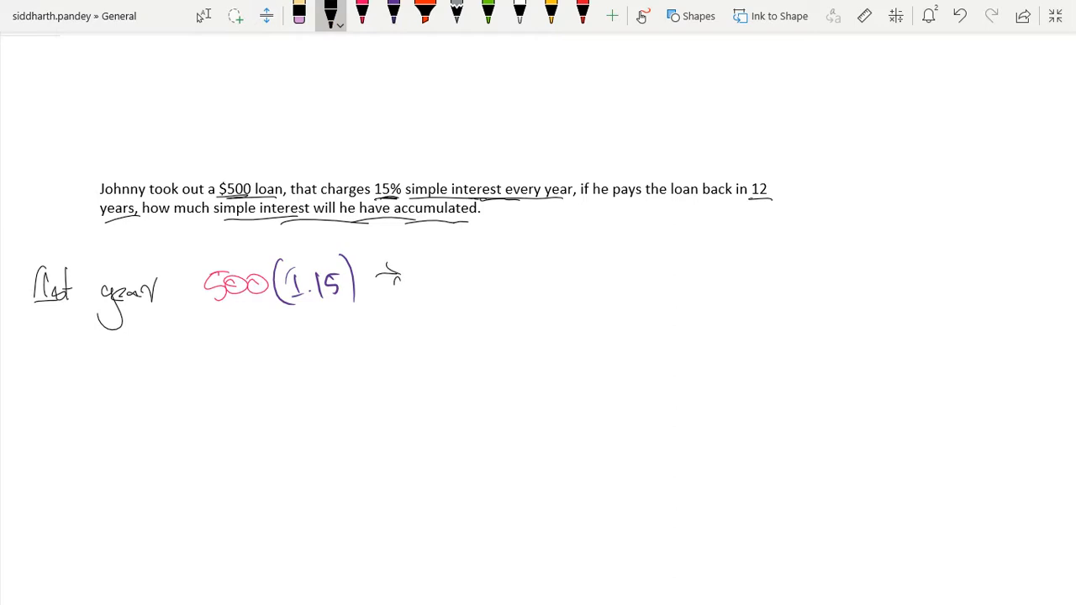
# - Write the word 'Interest' in black after the first-year arrow
pyautogui.moveTo(434, 277); pyautogui.dragTo(491, 278)
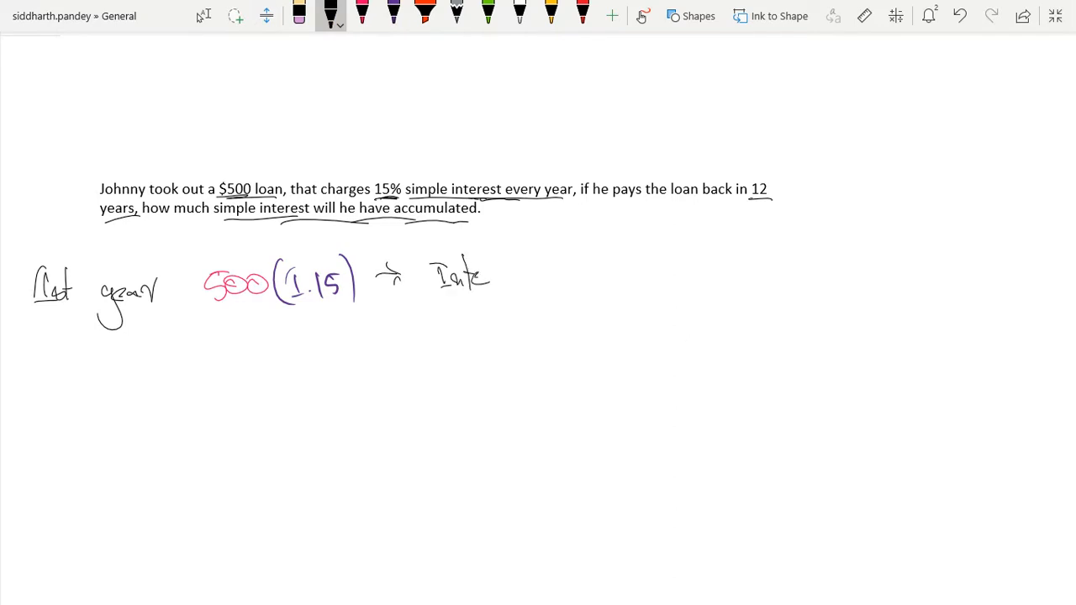
pyautogui.moveTo(458, 273); pyautogui.dragTo(518, 273)
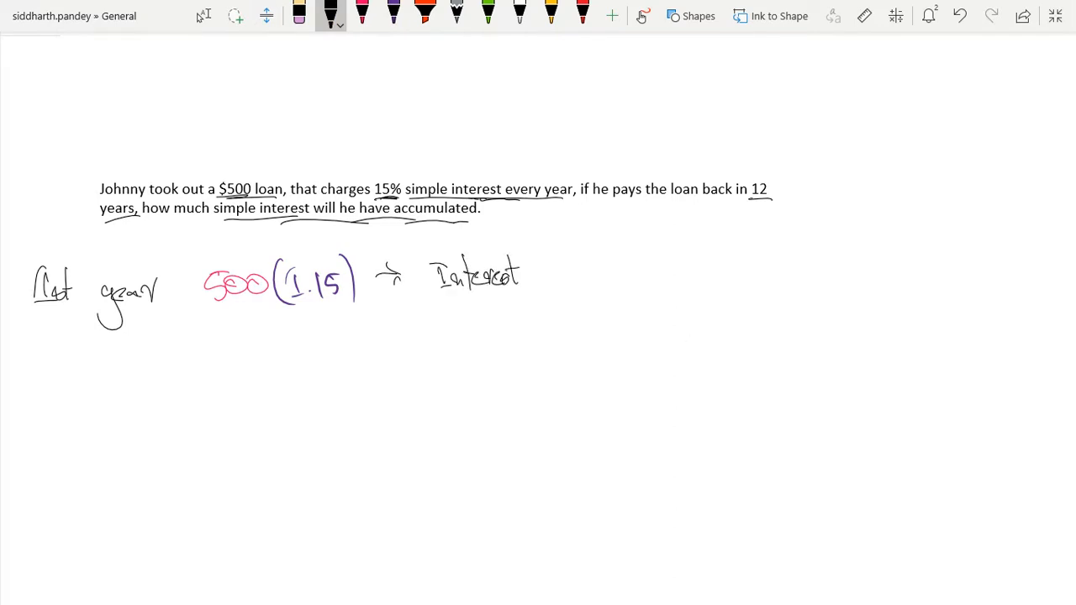
pyautogui.click(394, 15)
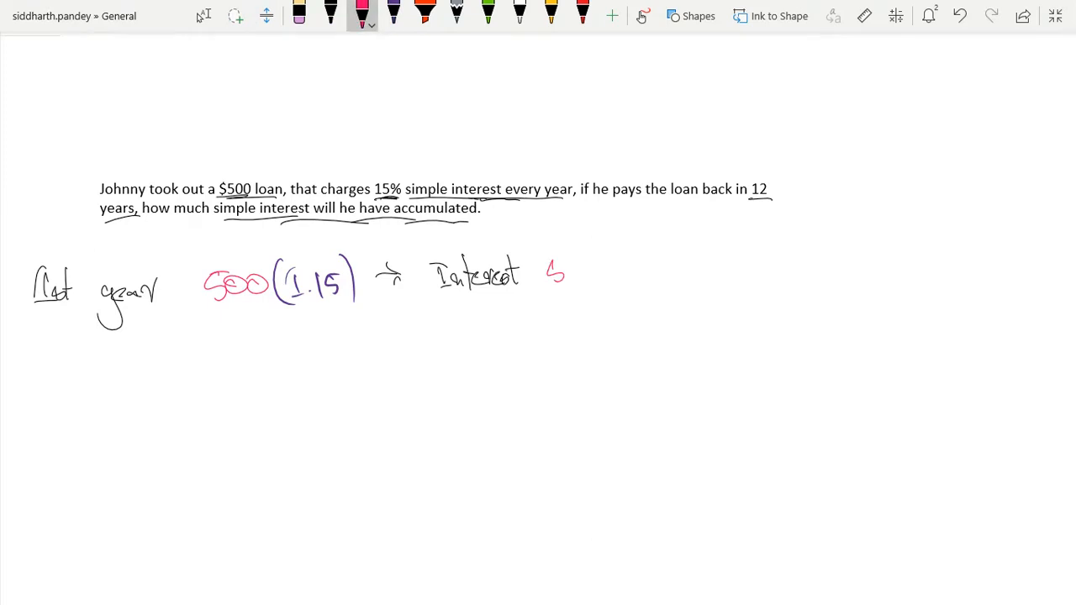
pyautogui.click(393, 15)
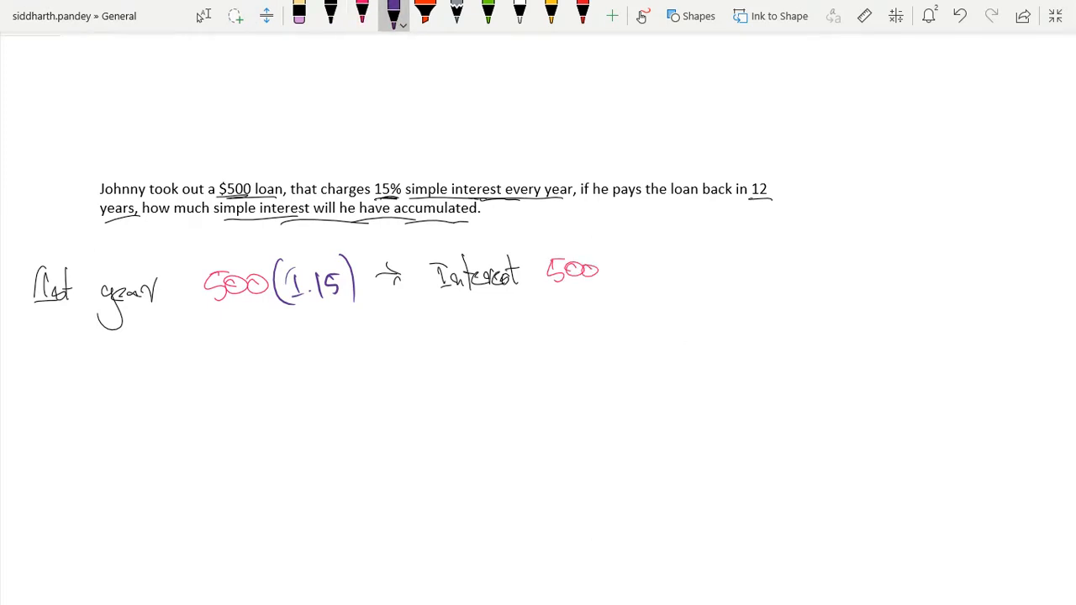
# - Write 500 in pink followed by (0.15) in purple beside 'Interest'
pyautogui.moveTo(604, 260); pyautogui.dragTo(624, 278)
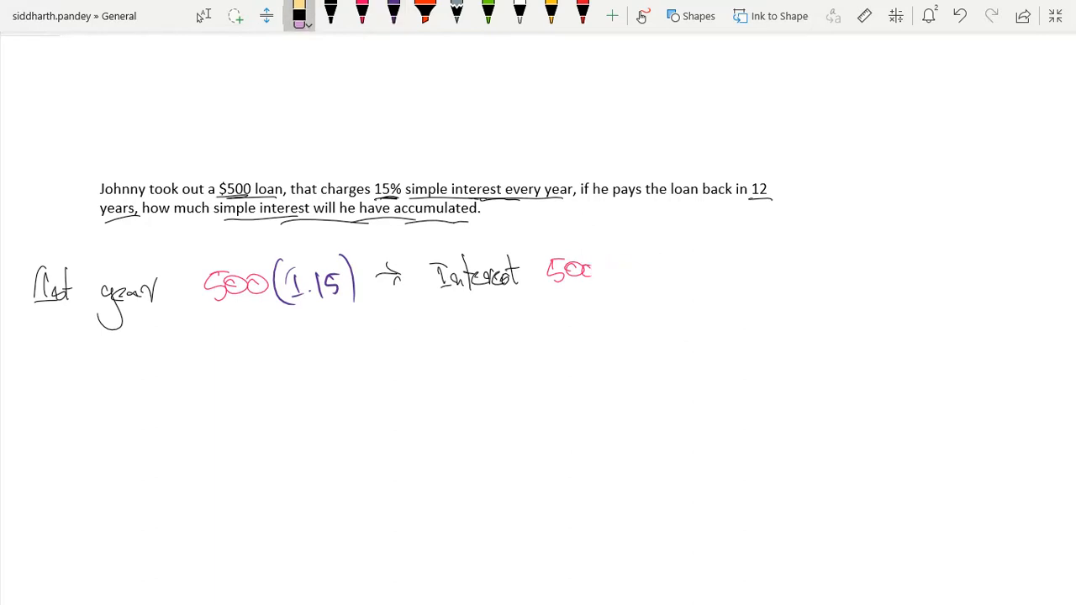
pyautogui.click(361, 15)
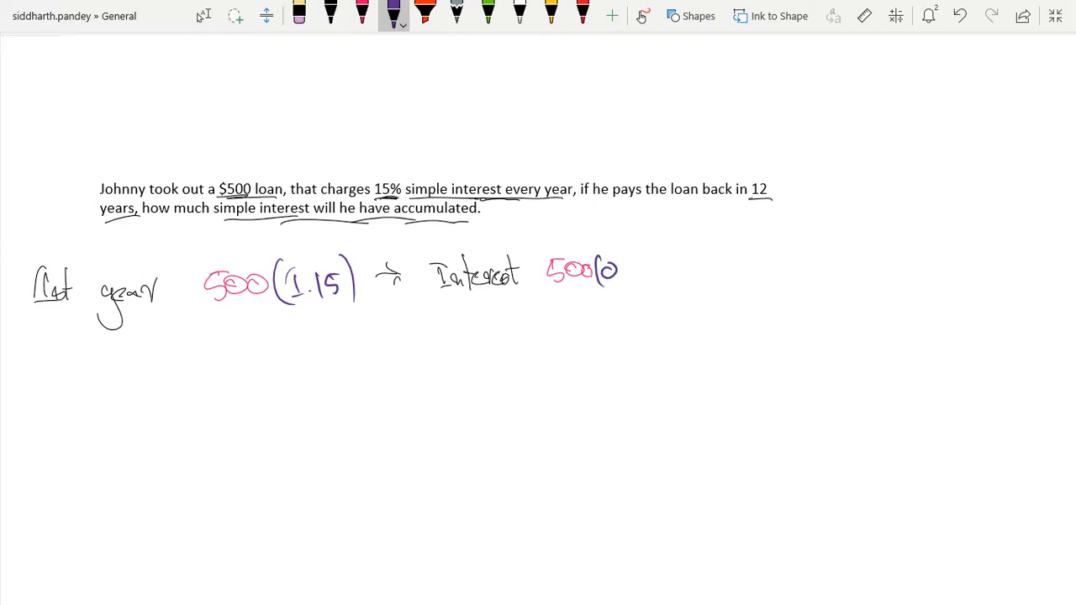
pyautogui.moveTo(597, 269); pyautogui.dragTo(664, 286)
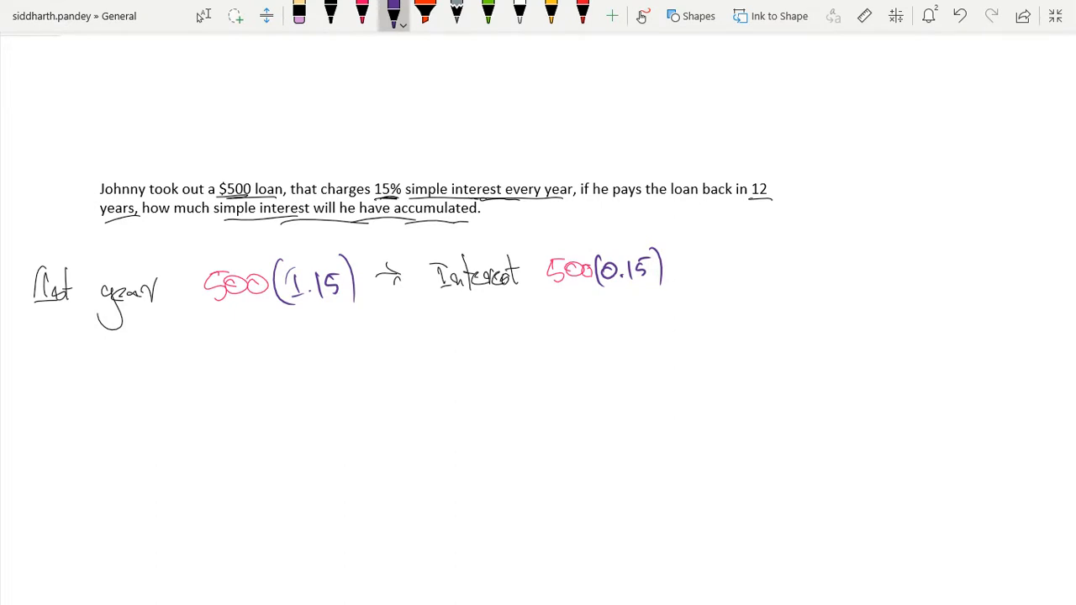
pyautogui.moveTo(689, 343)
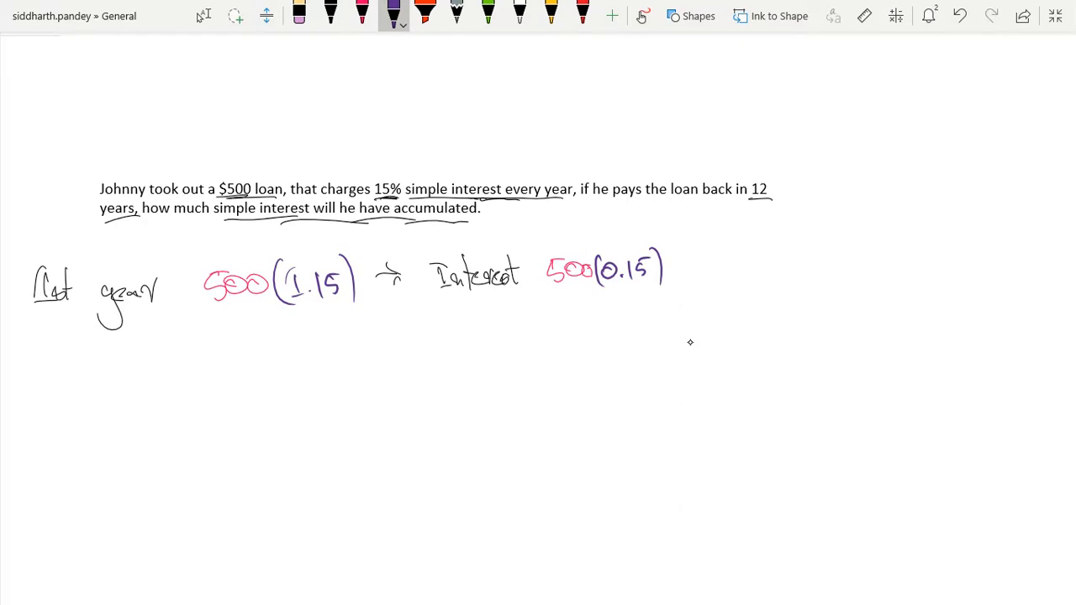
# - Write the '2nd year' label in black below the first-year line
pyautogui.click(329, 16)
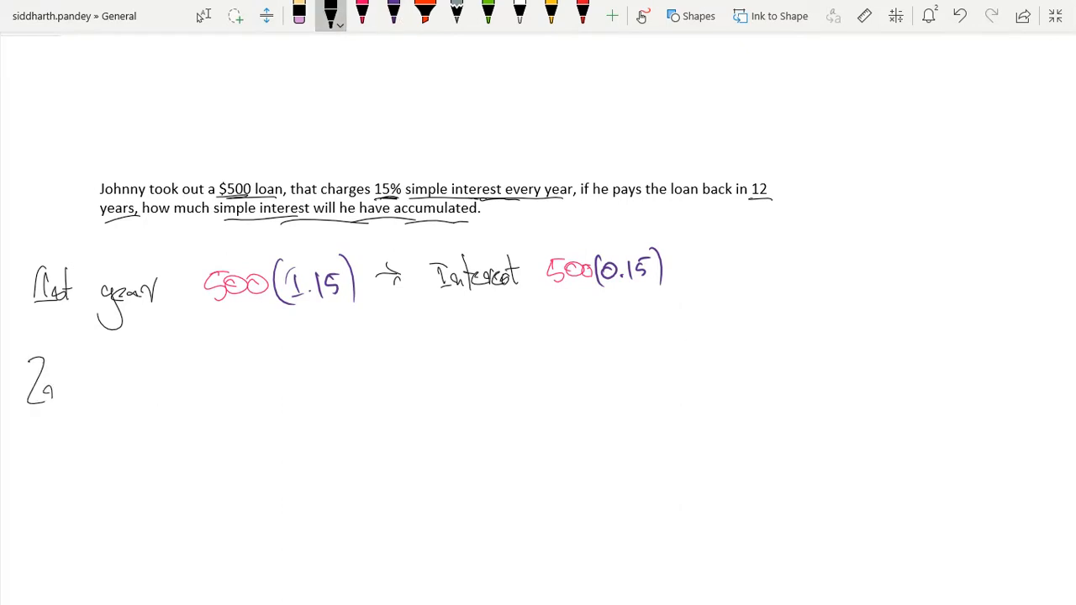
pyautogui.moveTo(50, 378); pyautogui.dragTo(81, 378)
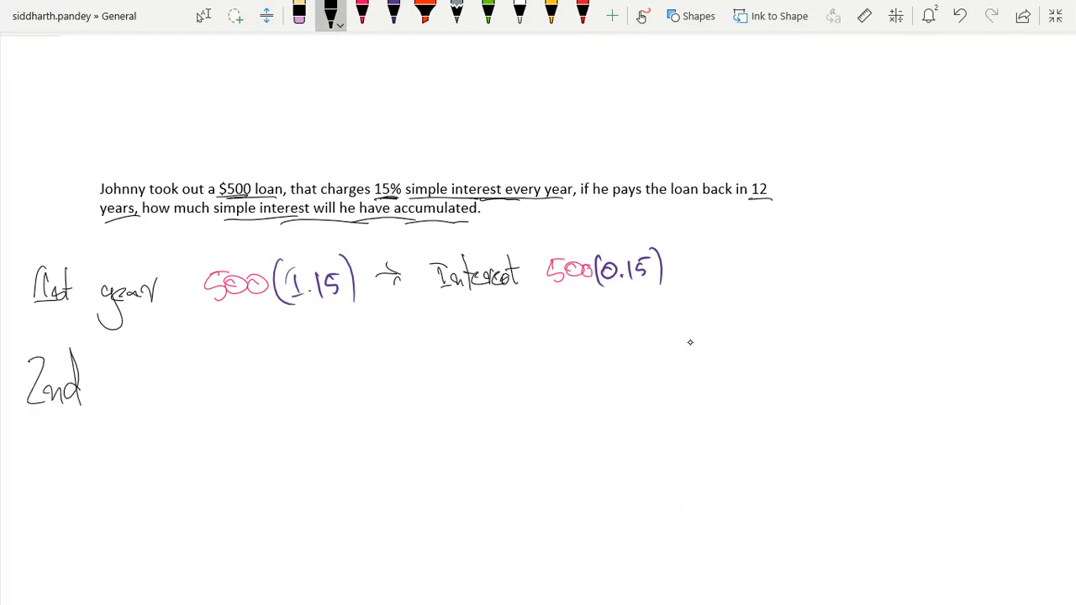
pyautogui.moveTo(104, 361); pyautogui.dragTo(194, 429)
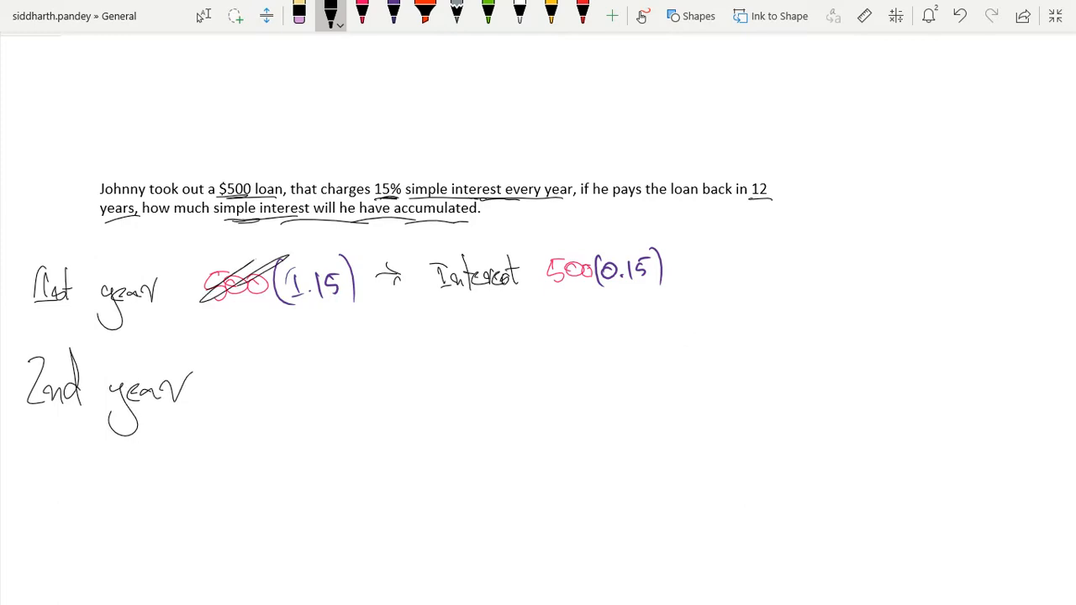
# - Erase 500(1.15) and draw a long arrow from '1st year' to Interest
pyautogui.click(299, 15)
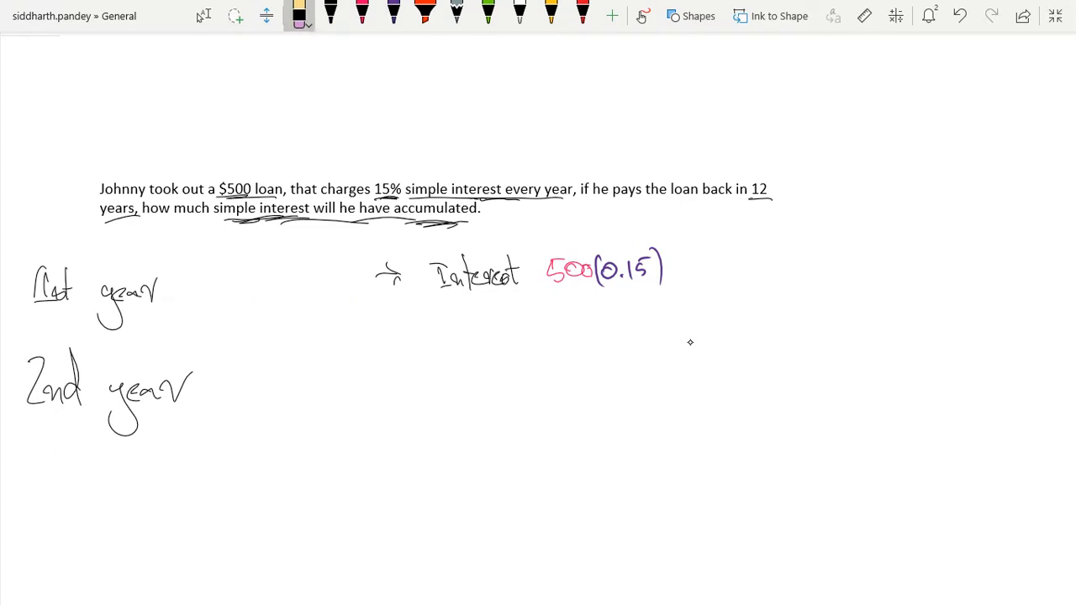
pyautogui.click(330, 16)
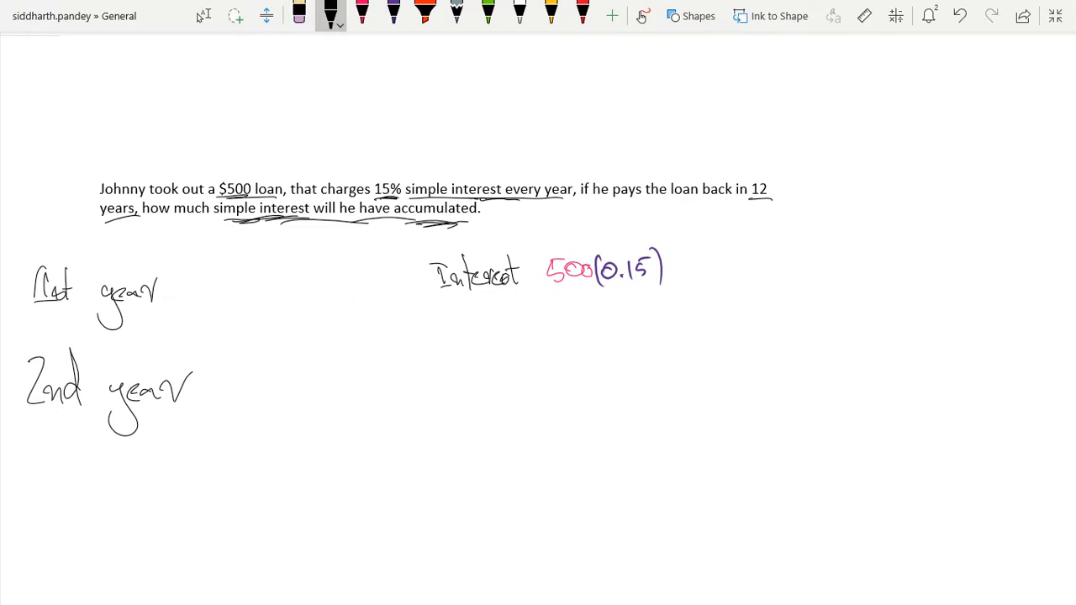
pyautogui.moveTo(178, 294); pyautogui.dragTo(393, 293)
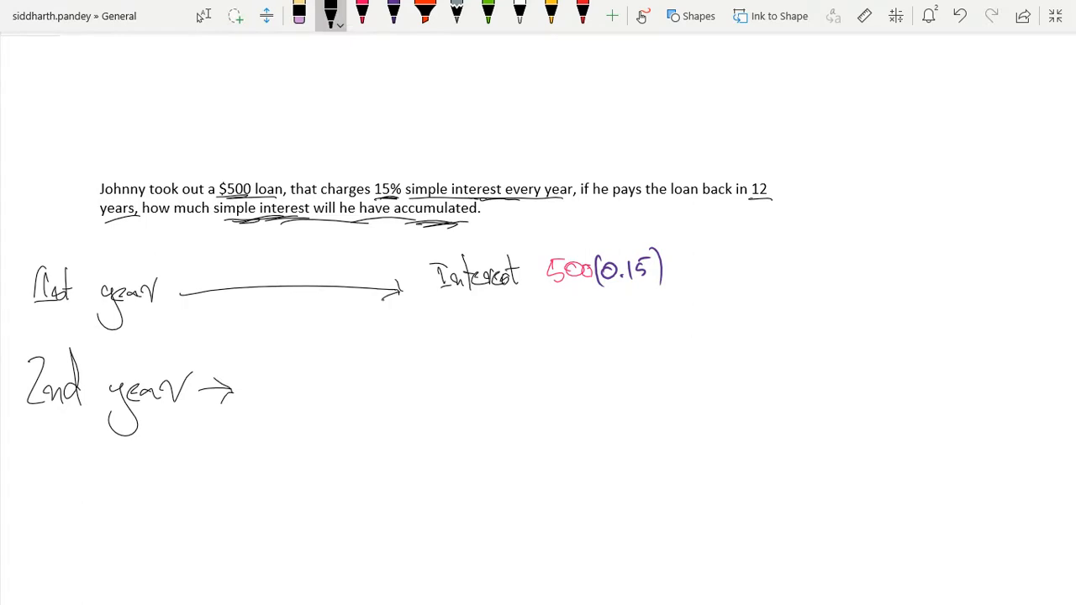
# - Write the first 500(0.15) term with 500 in pink and 0.15 in purple
pyautogui.click(361, 15)
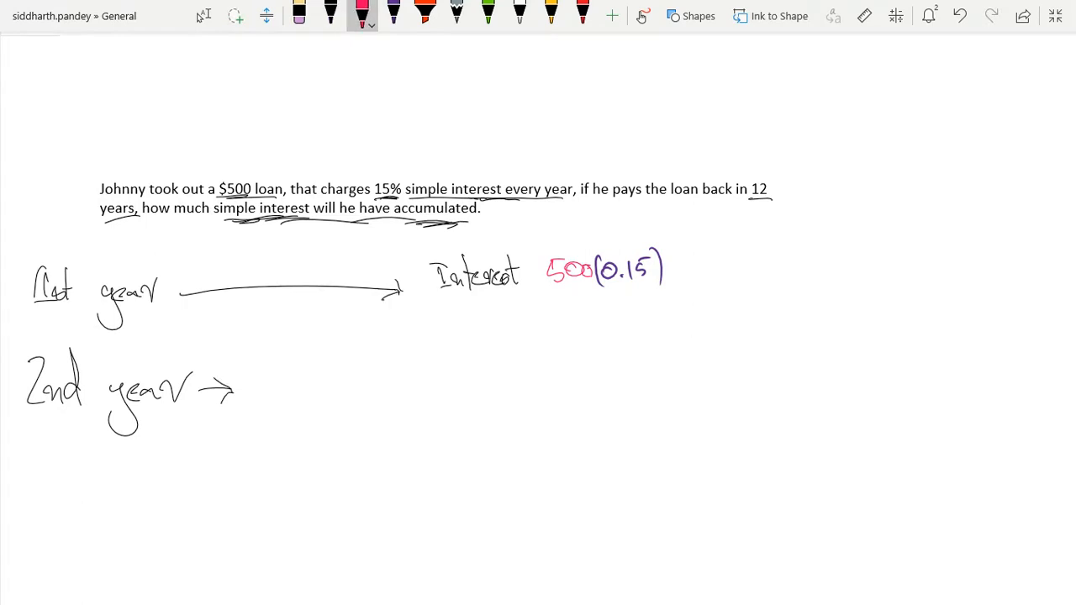
pyautogui.moveTo(255, 378); pyautogui.dragTo(266, 400)
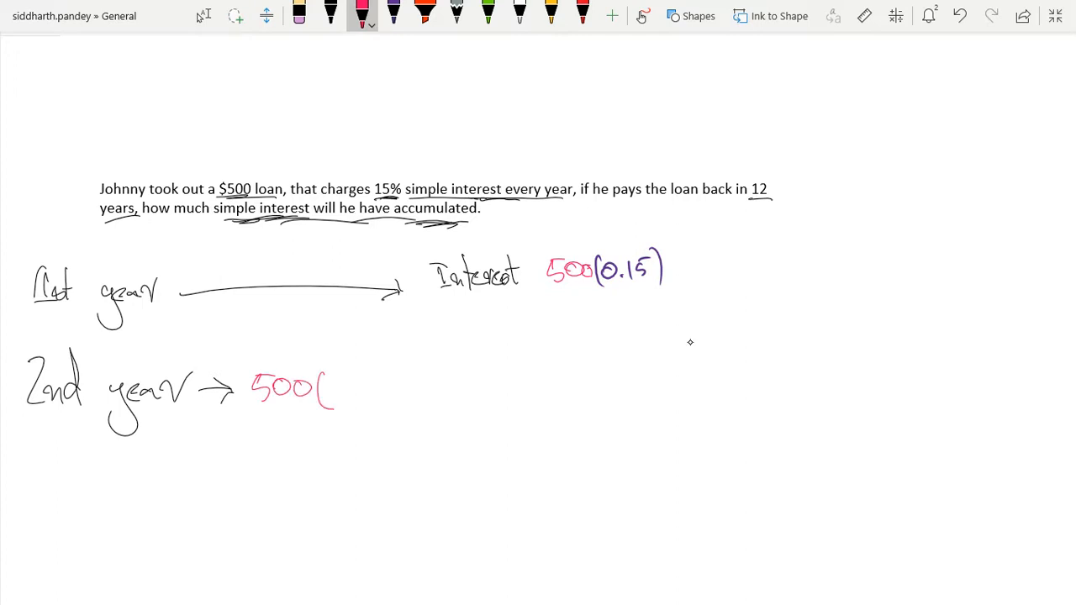
pyautogui.click(393, 15)
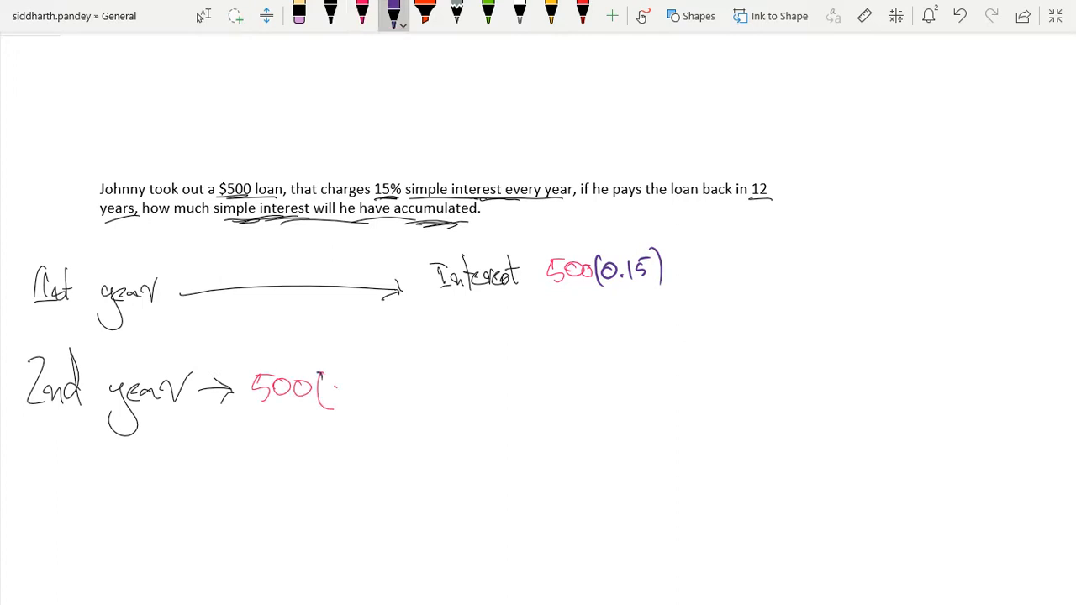
pyautogui.moveTo(319, 396); pyautogui.dragTo(370, 390)
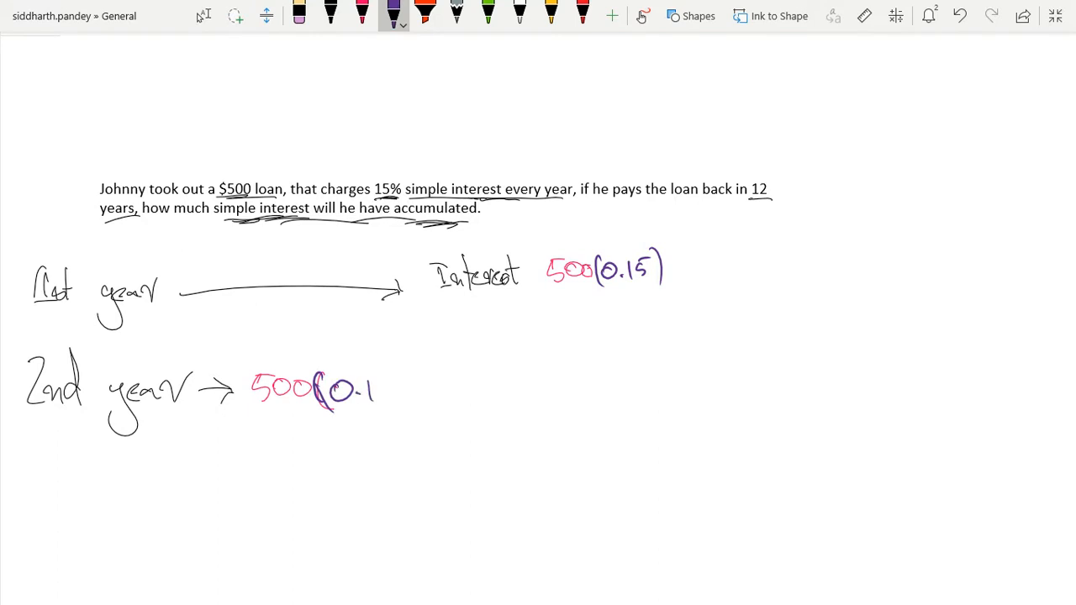
pyautogui.moveTo(379, 395); pyautogui.dragTo(407, 387)
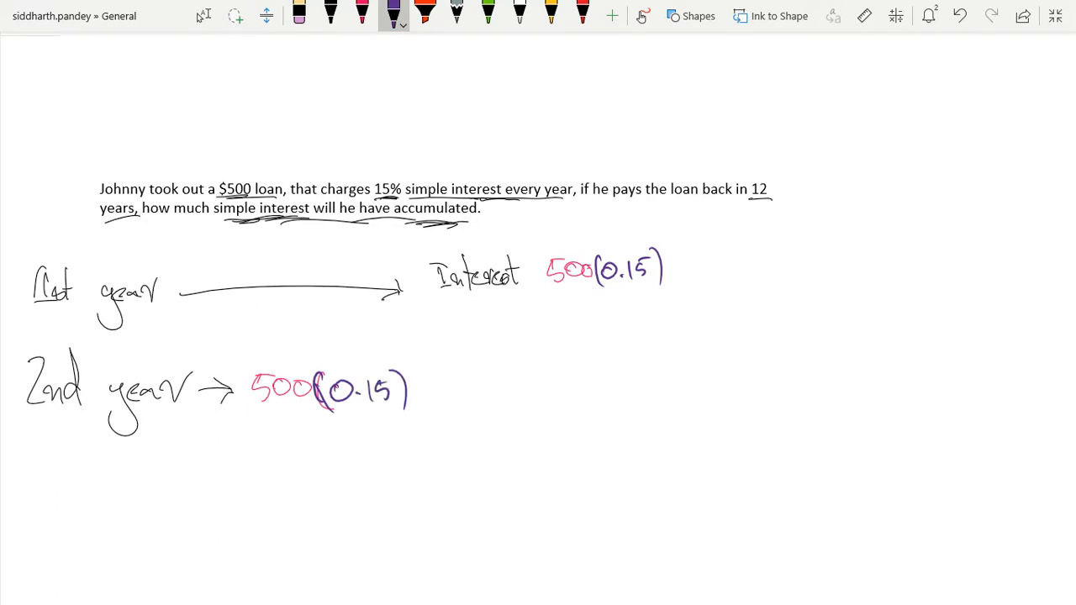
# - Add '+ 500(0.15)' as the second term in matching pink and purple
pyautogui.click(329, 15)
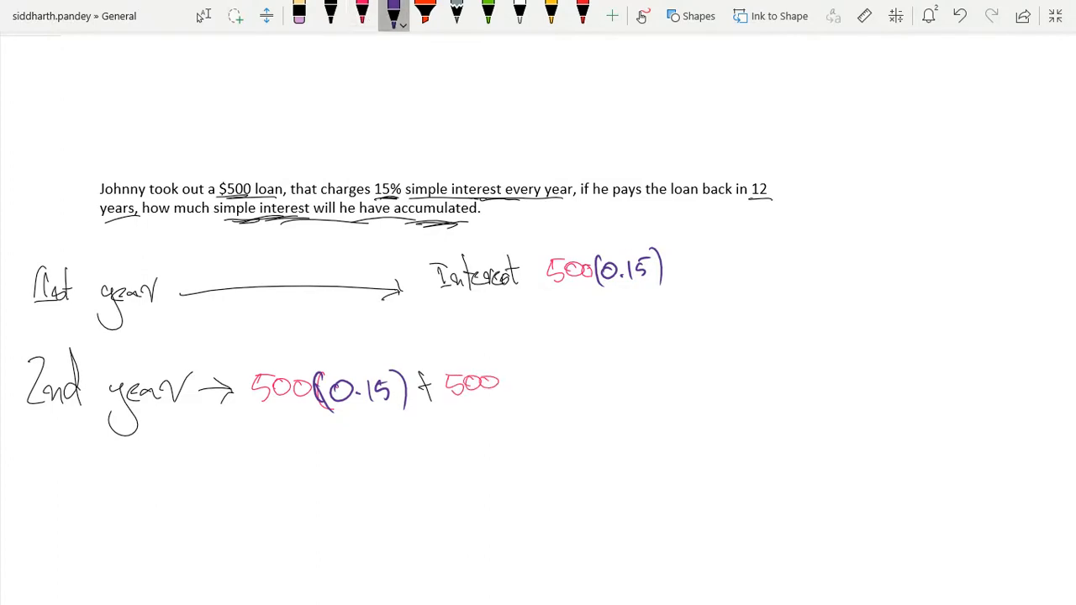
pyautogui.moveTo(504, 378); pyautogui.dragTo(547, 387)
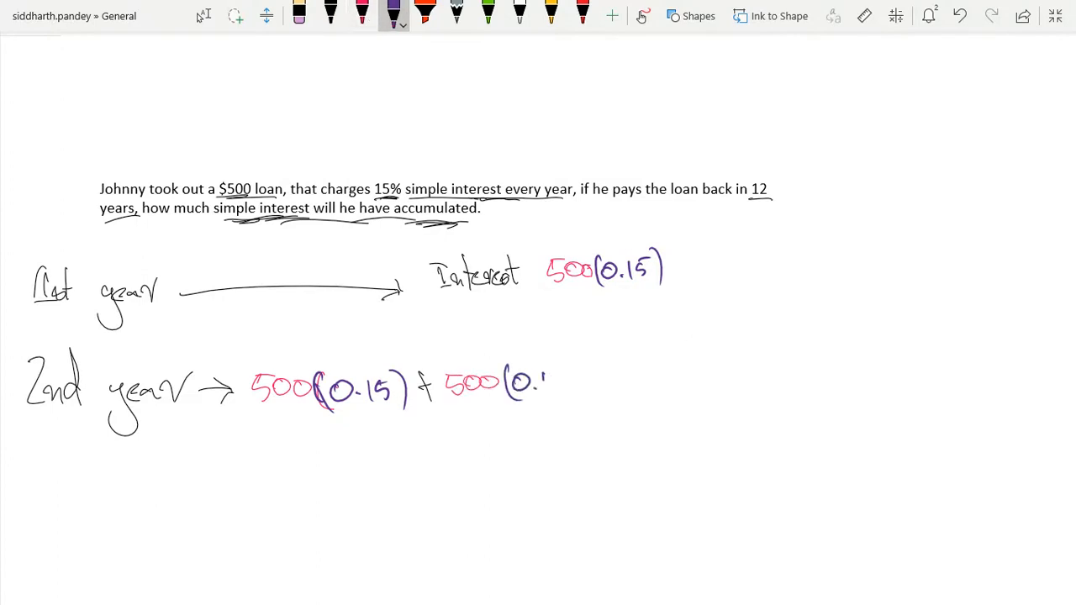
pyautogui.moveTo(525, 387); pyautogui.dragTo(580, 370)
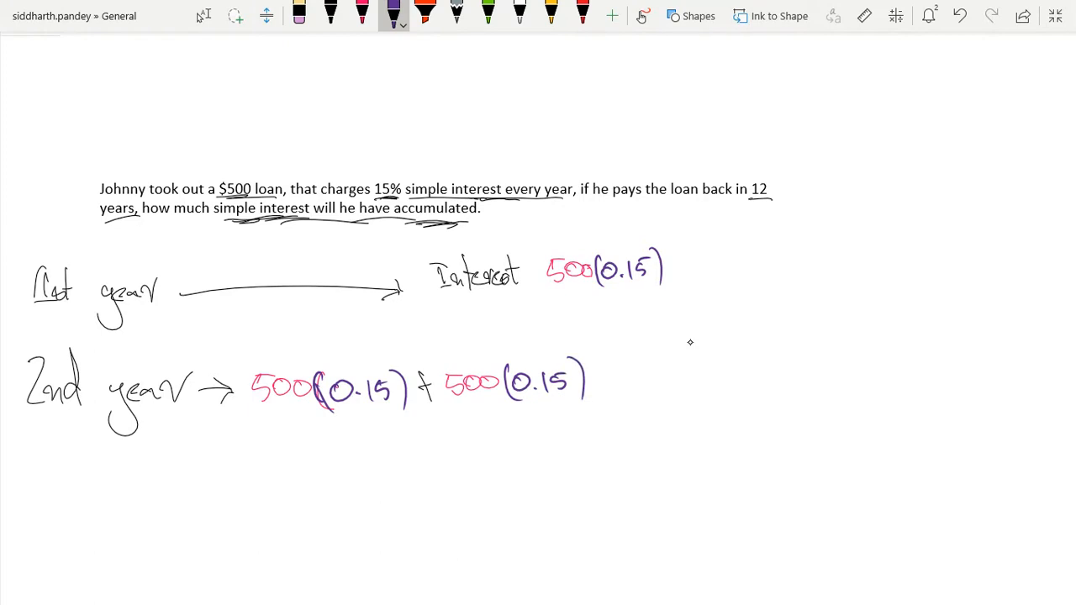
pyautogui.click(329, 15)
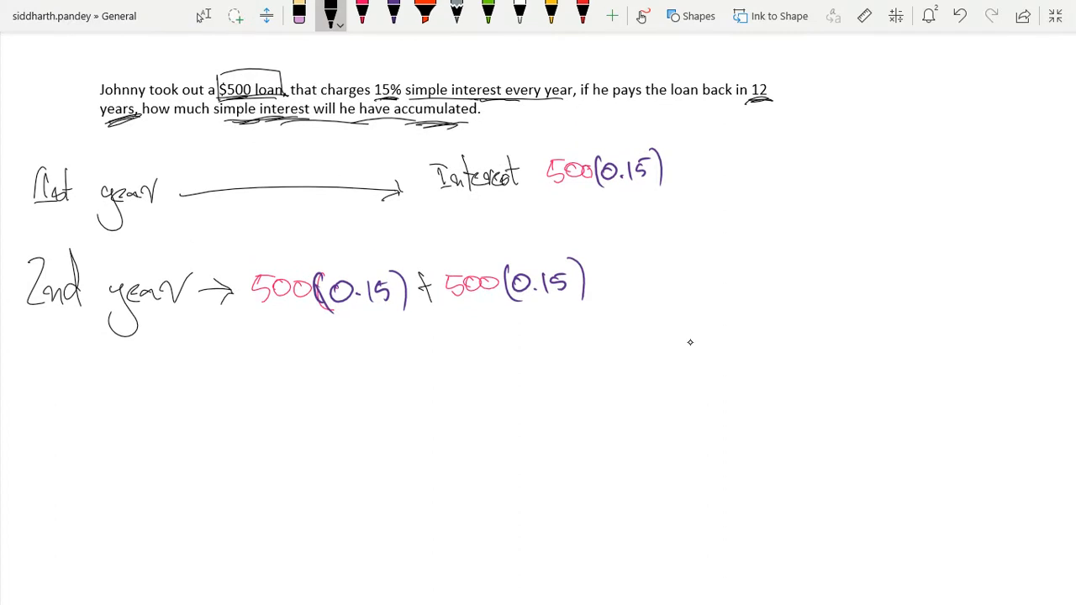
# - Write '12 years →' in black followed by 500 in pink for the 12-year line
pyautogui.moveTo(33, 420); pyautogui.dragTo(126, 479)
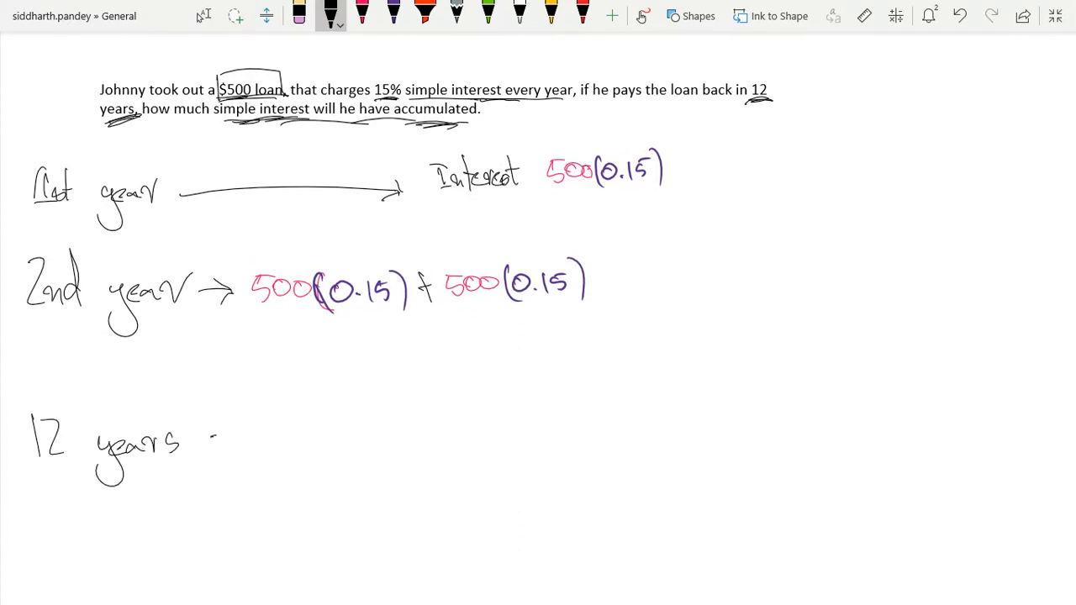
pyautogui.moveTo(210, 435); pyautogui.dragTo(252, 435)
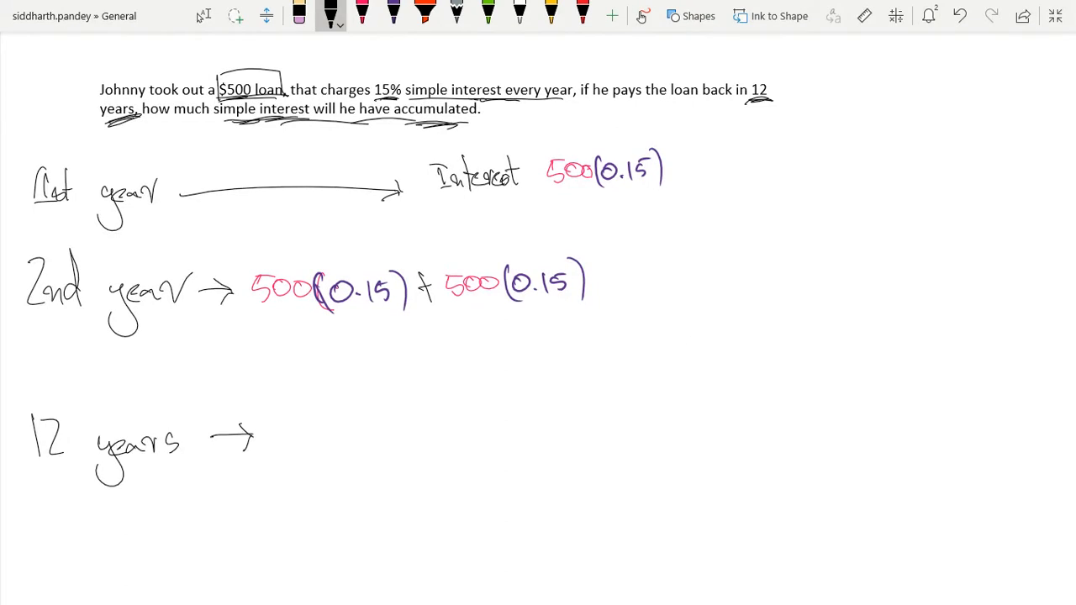
pyautogui.click(361, 15)
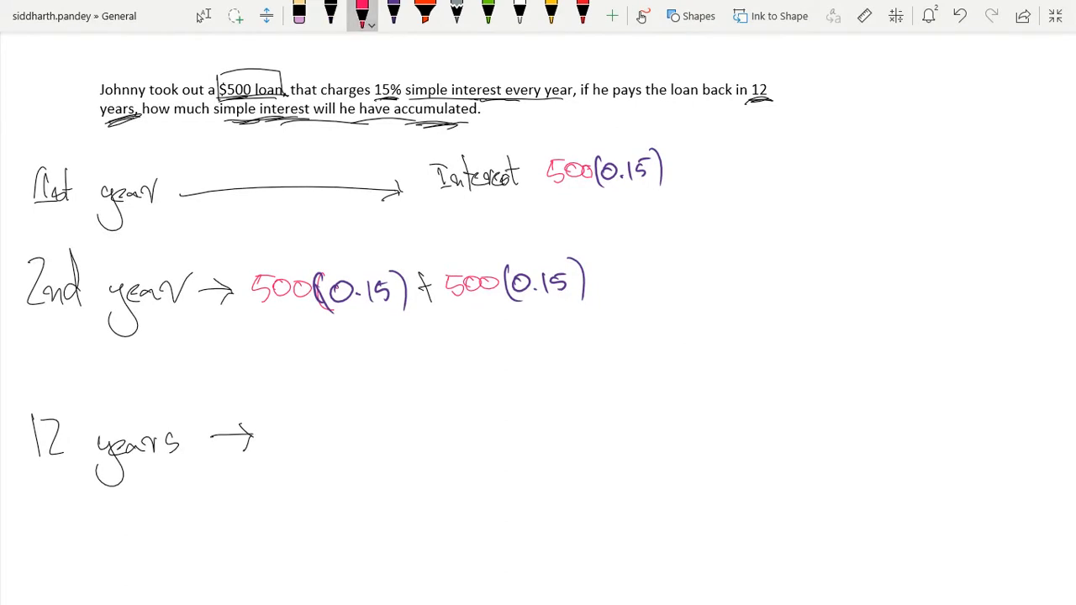
pyautogui.moveTo(317, 421); pyautogui.dragTo(362, 434)
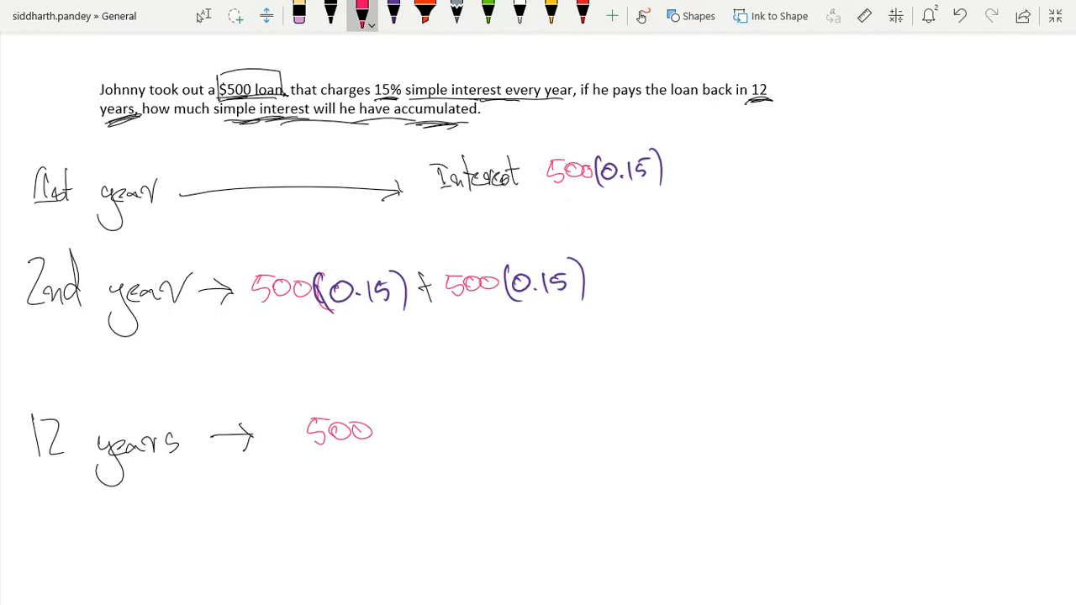
pyautogui.click(393, 15)
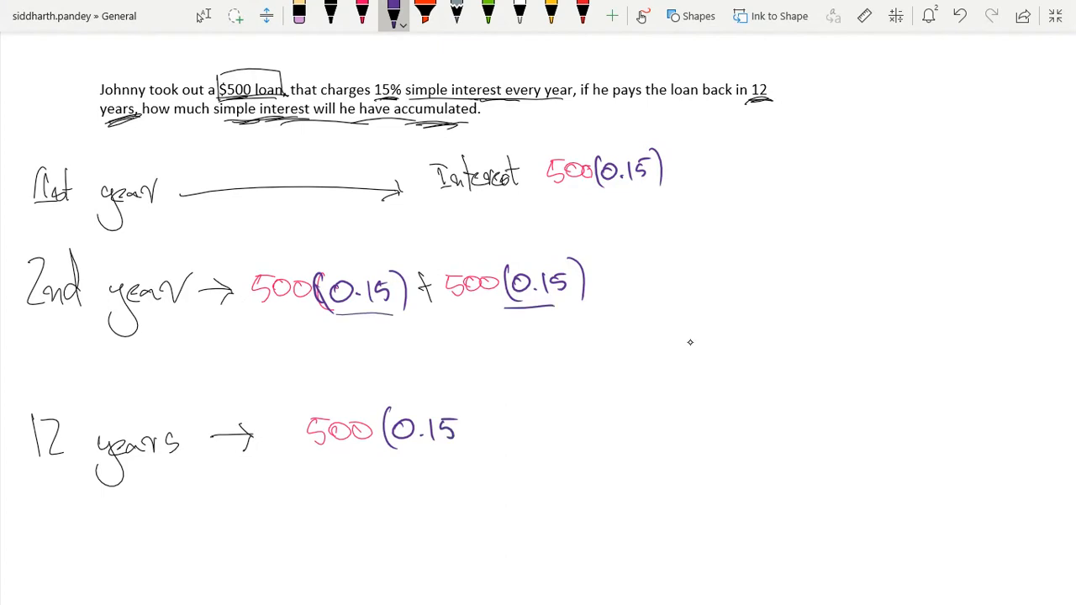
# - Note '12 times' under the second-year sum and pick green ink for the 12
pyautogui.moveTo(629, 299); pyautogui.dragTo(693, 296)
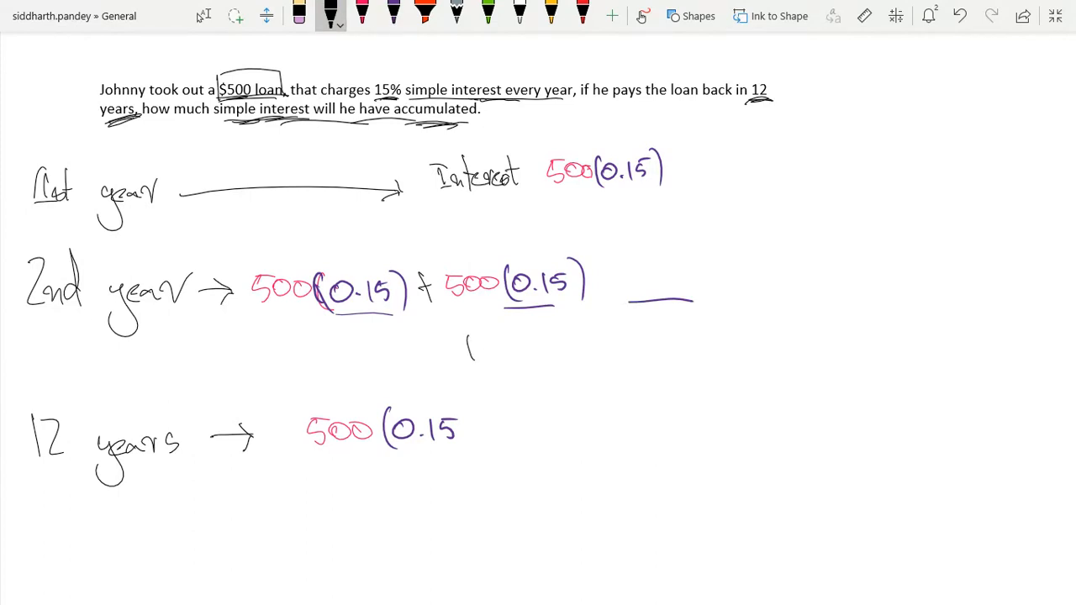
pyautogui.moveTo(468, 348); pyautogui.dragTo(571, 353)
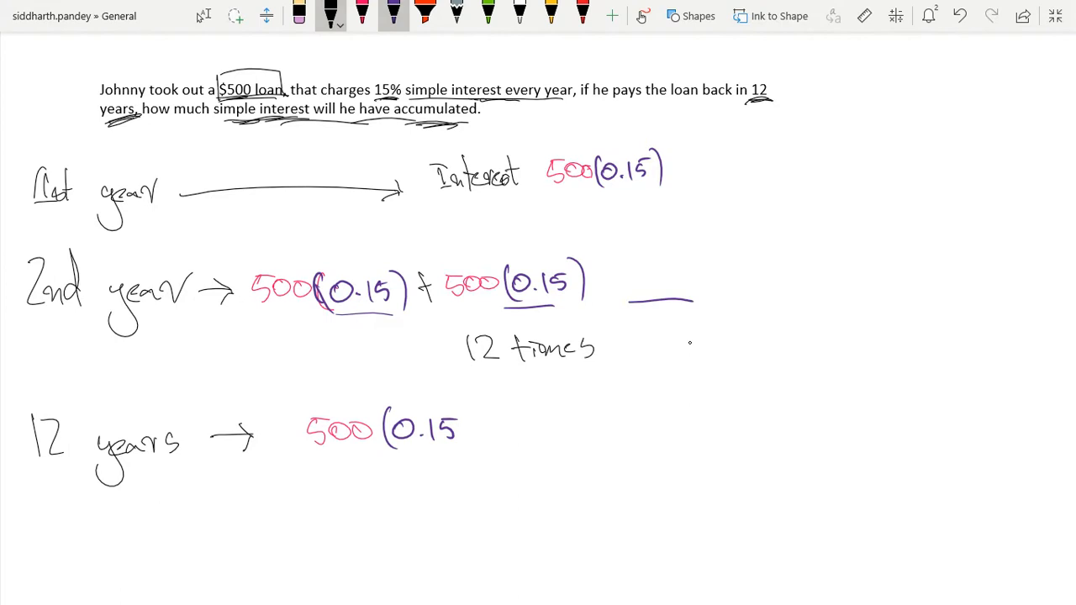
pyautogui.click(488, 15)
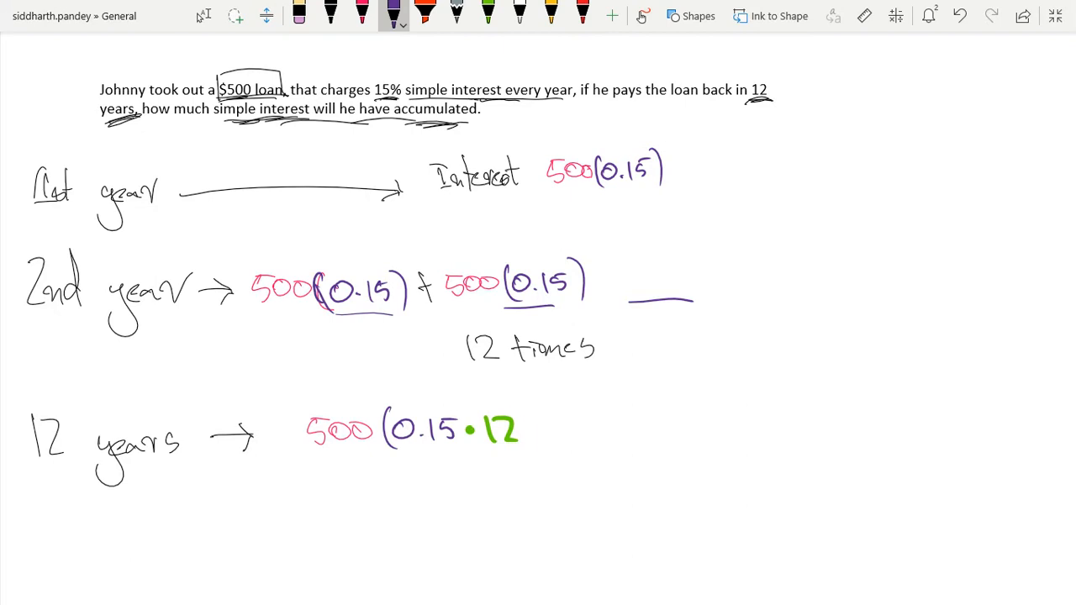
pyautogui.scroll(-3)
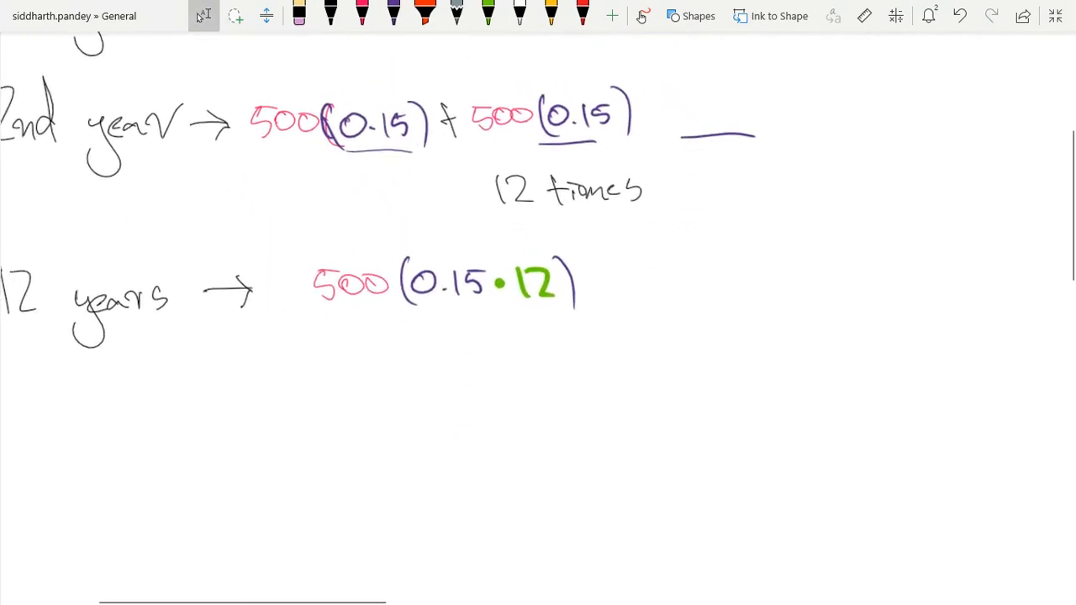
pyautogui.scroll(-3)
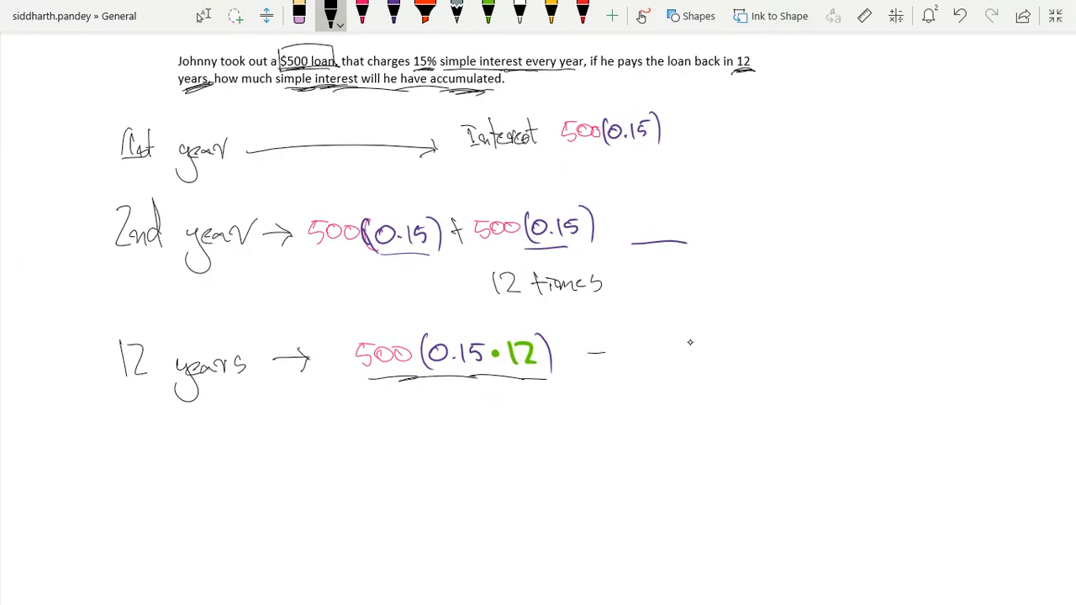
# - Complete the 12-year line with '= $900' as the total simple interest
pyautogui.moveTo(587, 362); pyautogui.dragTo(606, 361)
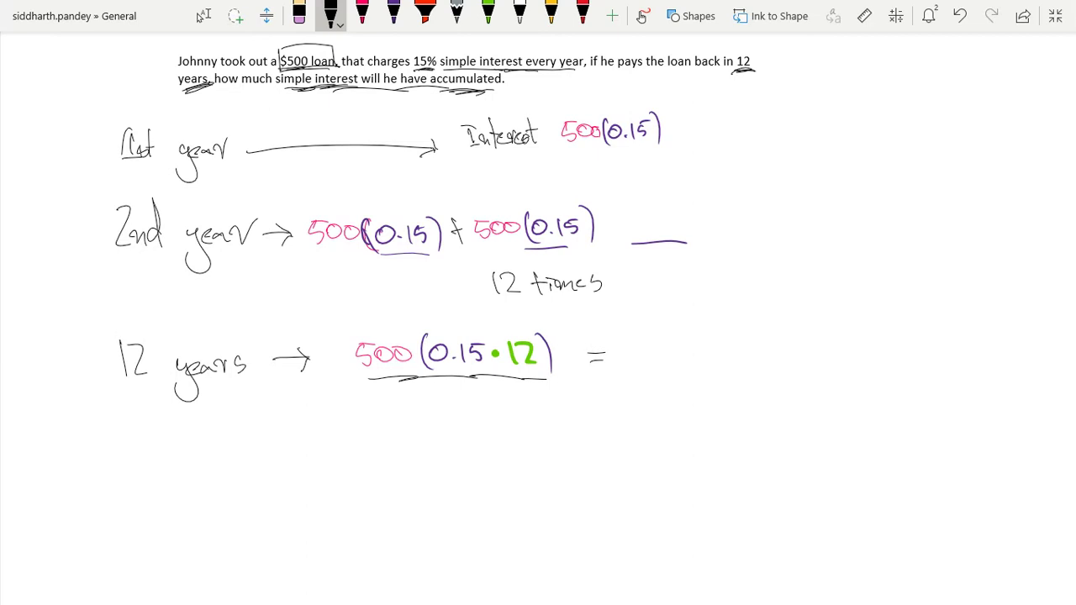
pyautogui.moveTo(625, 348); pyautogui.dragTo(693, 356)
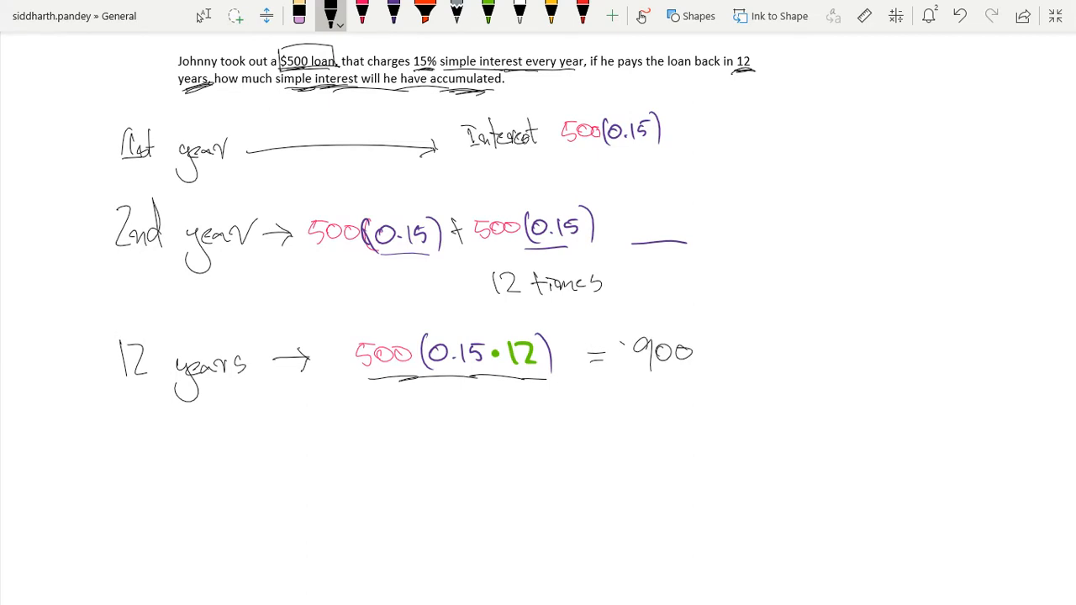
pyautogui.moveTo(620, 339); pyautogui.dragTo(620, 370)
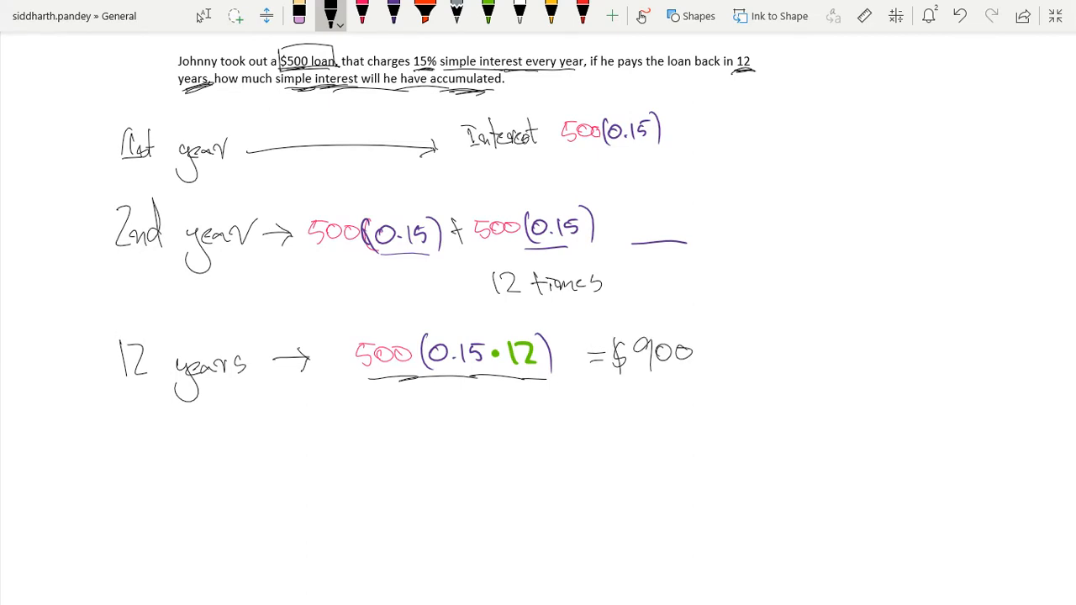
pyautogui.click(361, 15)
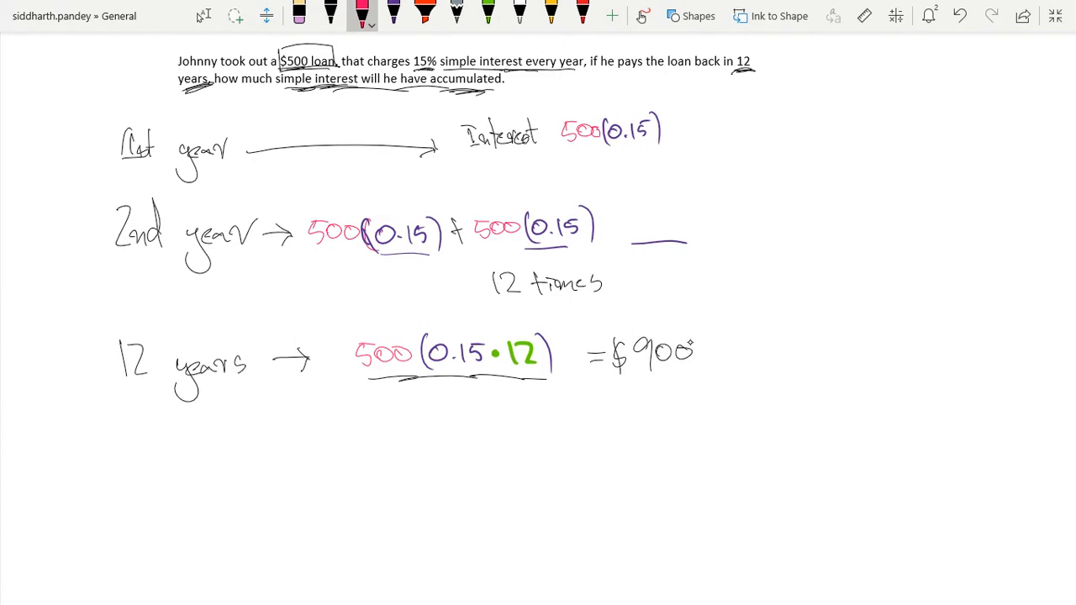
# - Label 0.15 in the 12-year working as 'Rate'
pyautogui.moveTo(370, 286); pyautogui.dragTo(383, 336)
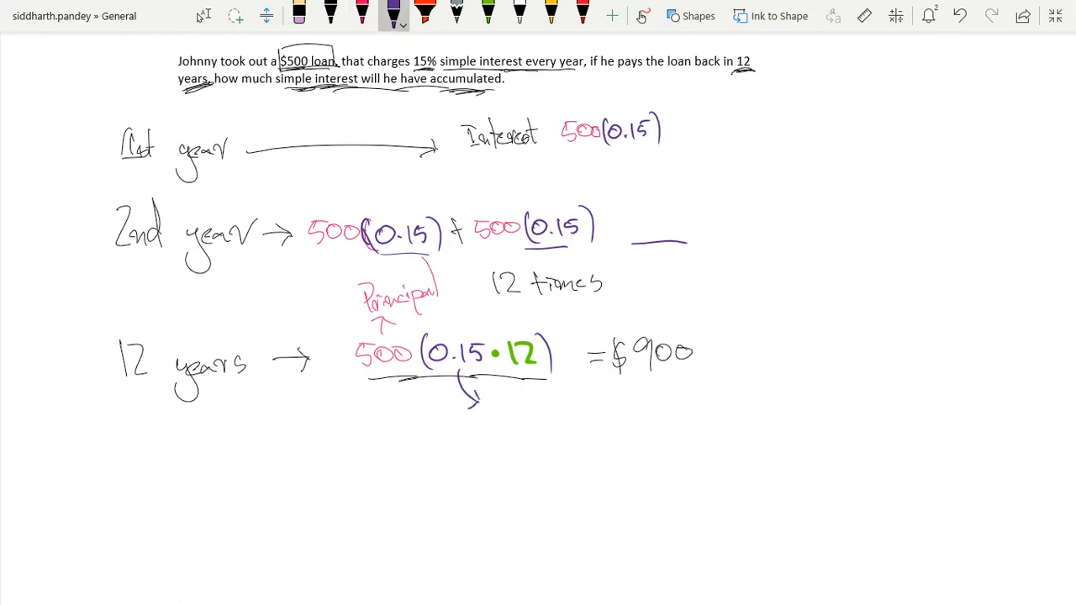
pyautogui.write('Rate')
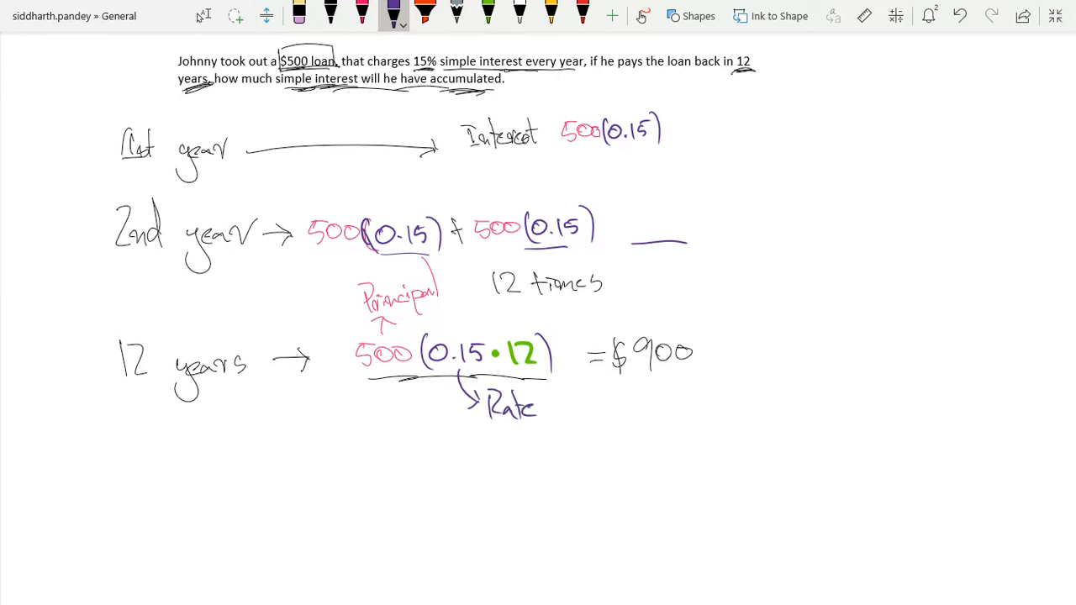
# - Draw a green arrow from 12 and label it '# of times repeated'
pyautogui.moveTo(547, 370); pyautogui.dragTo(588, 420)
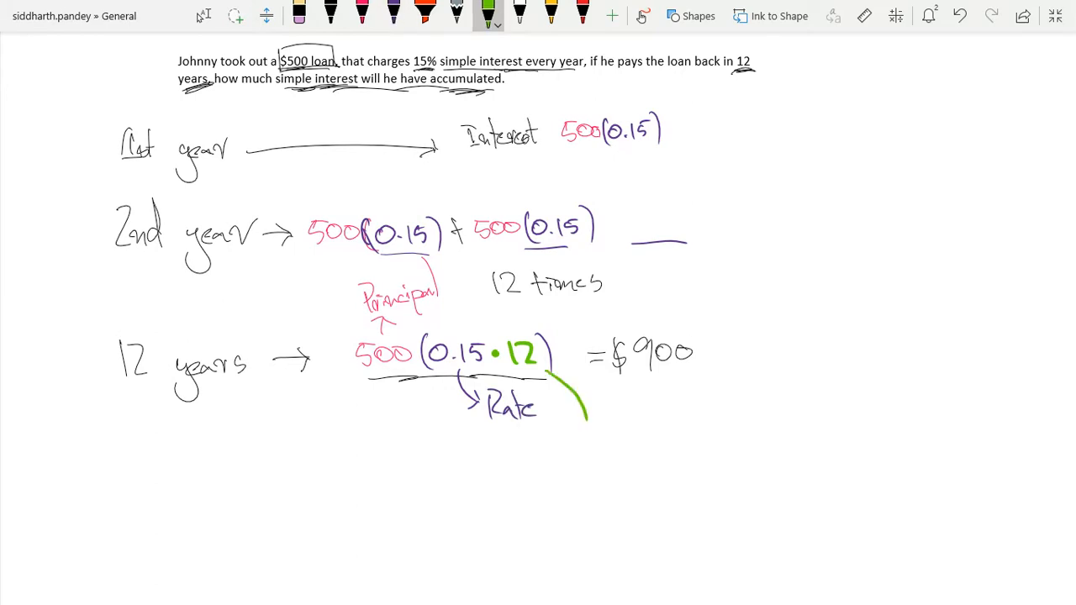
pyautogui.moveTo(588, 412); pyautogui.dragTo(575, 441)
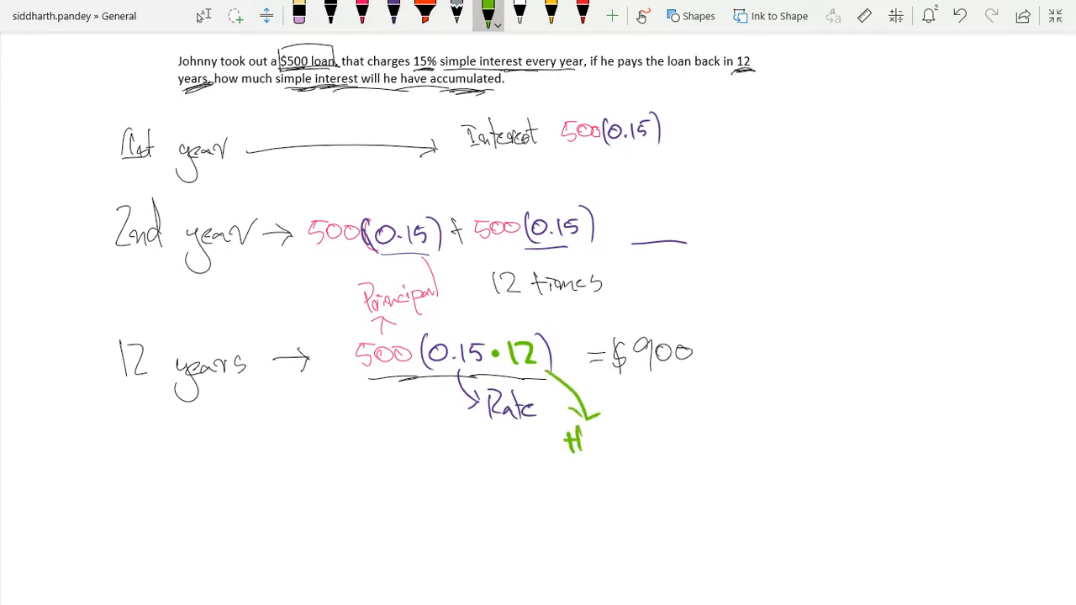
pyautogui.moveTo(580, 437); pyautogui.dragTo(608, 446)
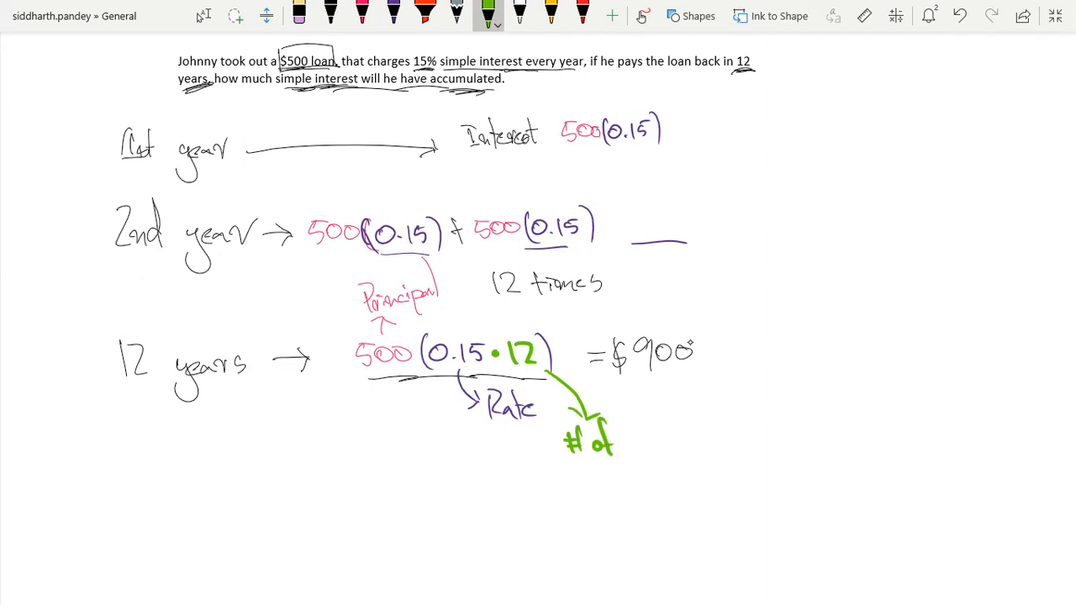
pyautogui.moveTo(626, 446); pyautogui.dragTo(681, 441)
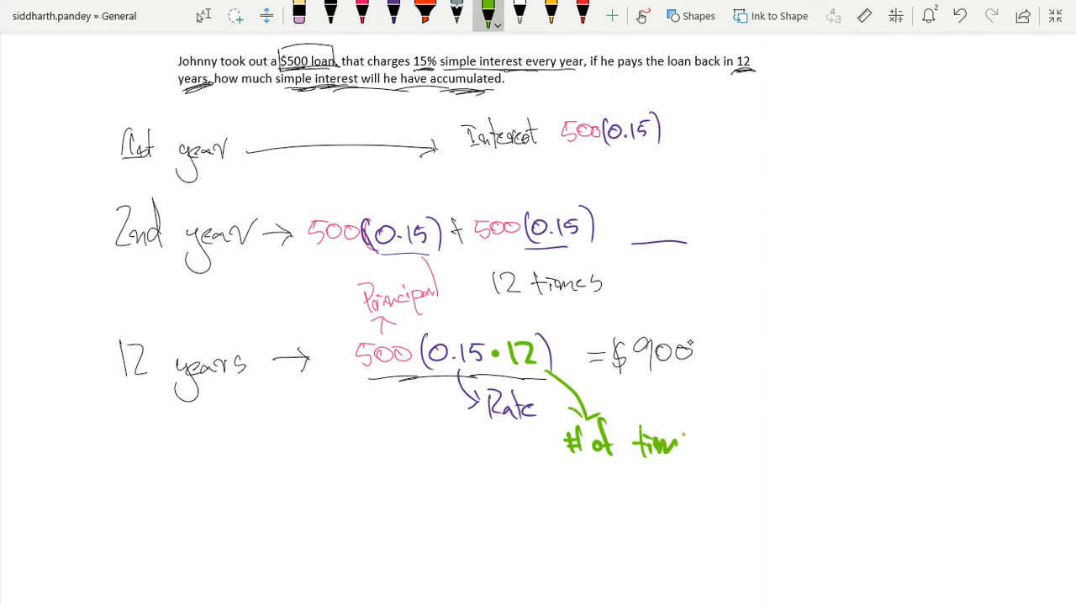
pyautogui.moveTo(681, 438); pyautogui.dragTo(720, 437)
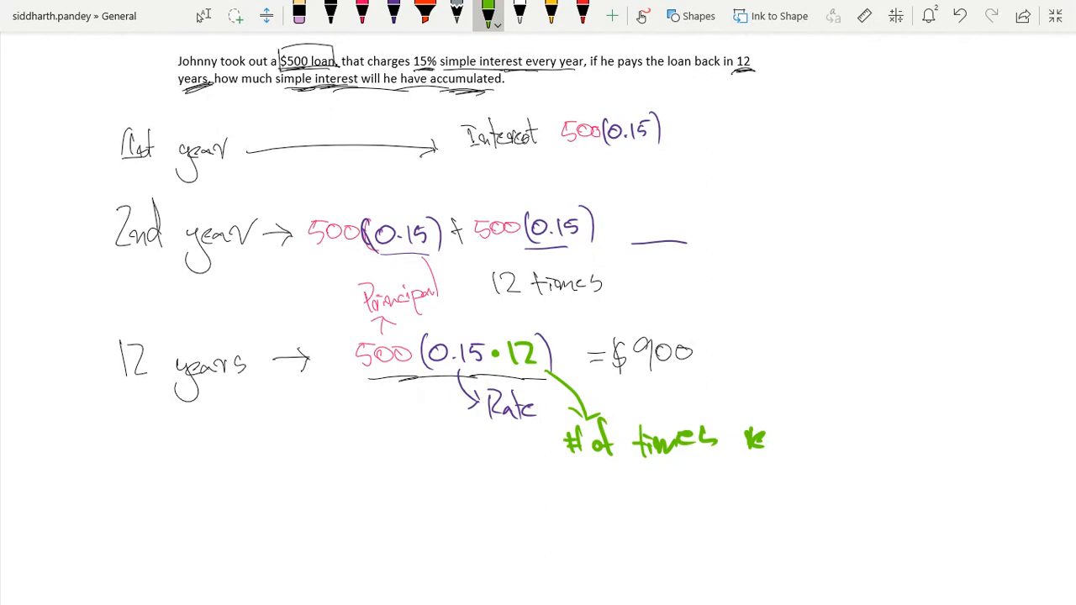
pyautogui.moveTo(749, 441); pyautogui.dragTo(824, 440)
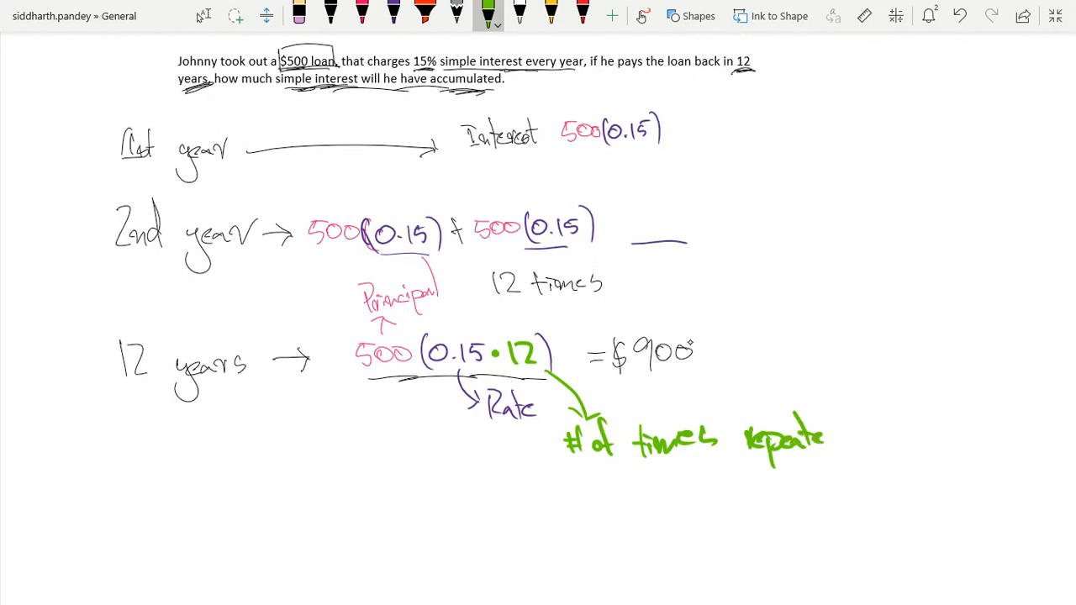
pyautogui.scroll(3)
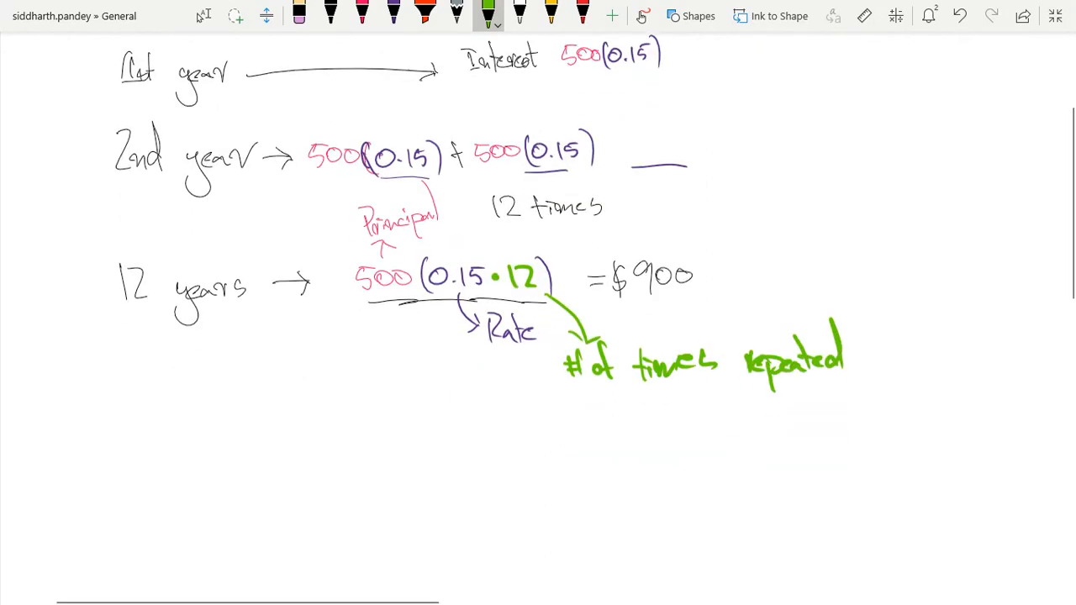
pyautogui.scroll(3)
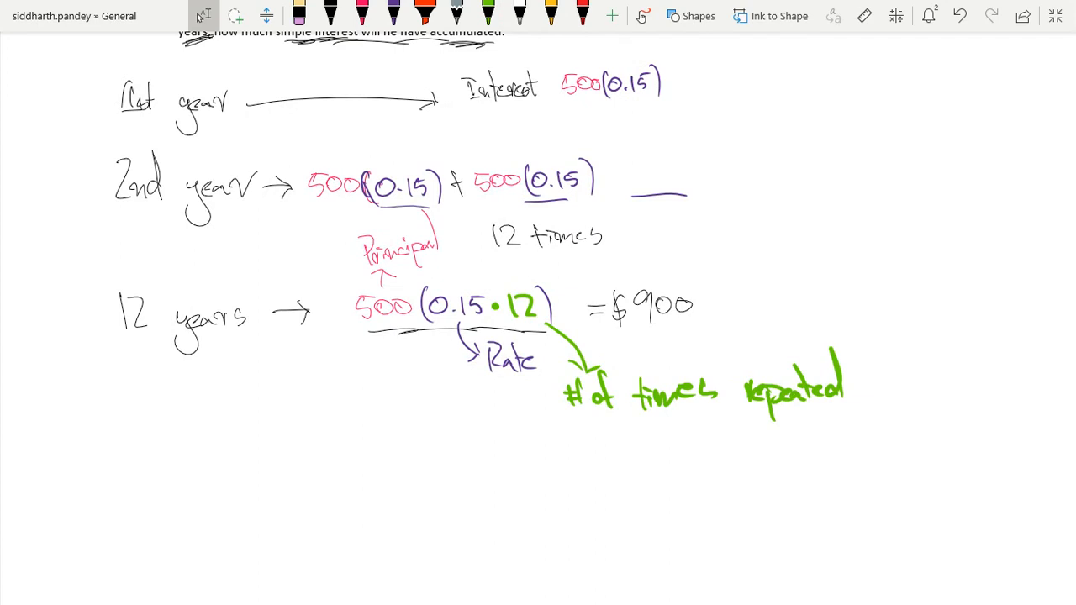
# - Write the heading 'Simple Interest Accumulated →' in black below the working
pyautogui.click(363, 16)
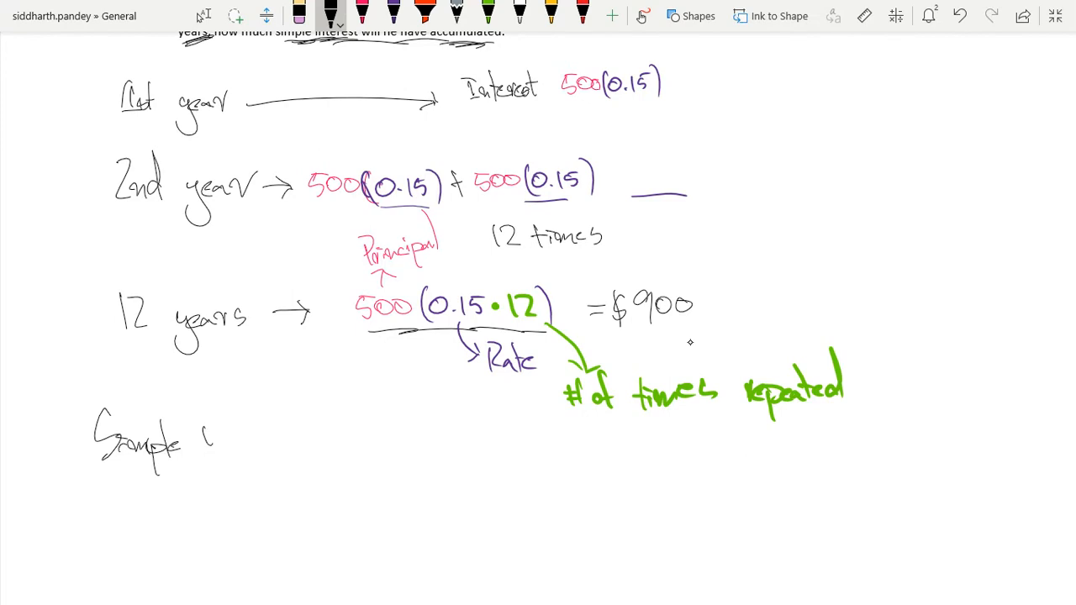
pyautogui.moveTo(194, 434); pyautogui.dragTo(277, 434)
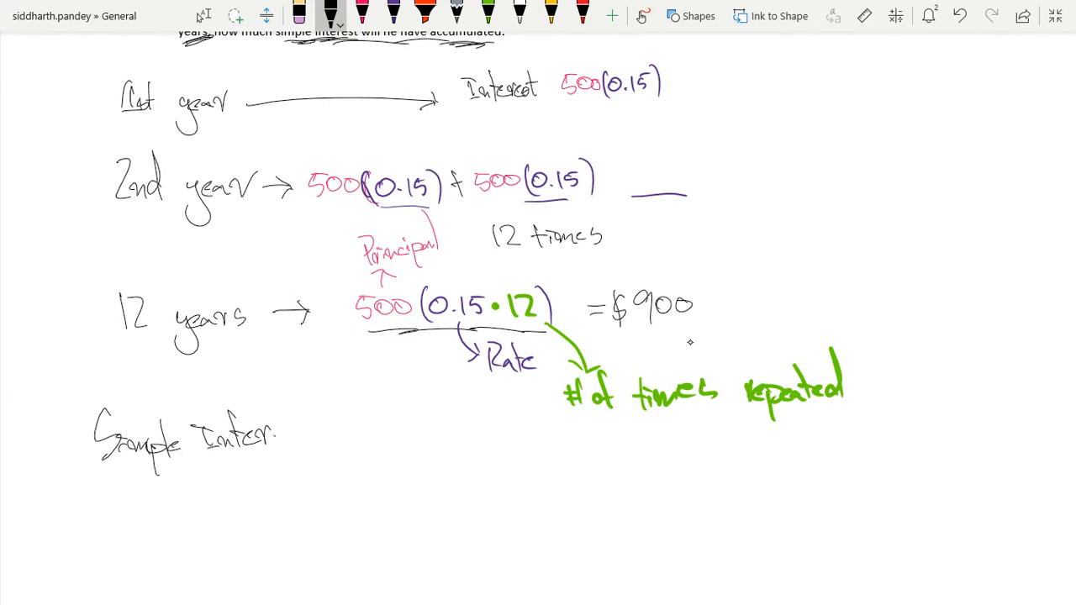
pyautogui.moveTo(270, 438); pyautogui.dragTo(353, 434)
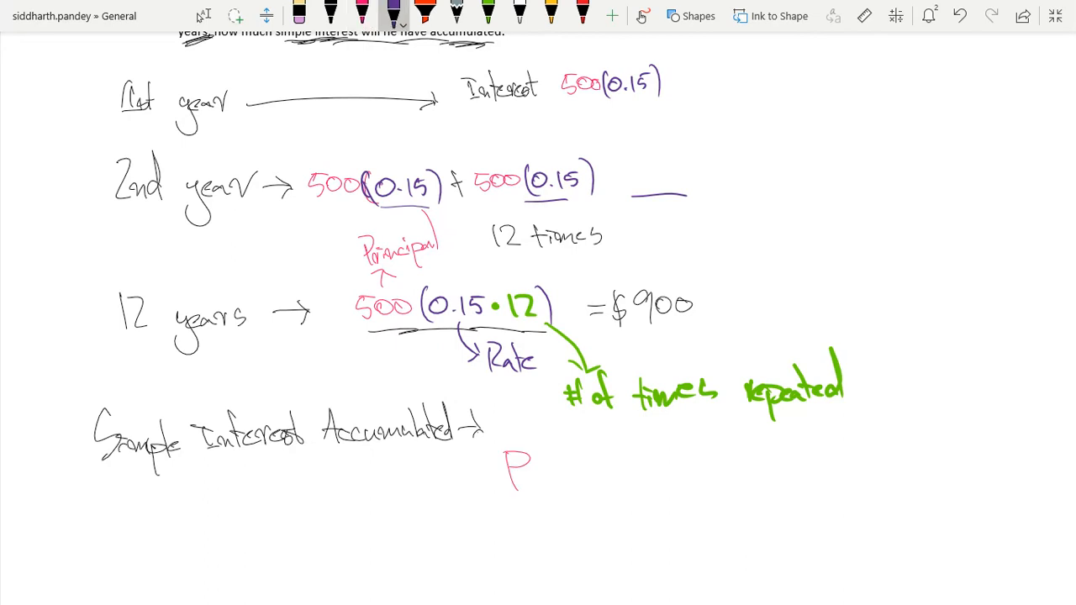
# - Begin the formula P(R·T) with P in pink and R after it
pyautogui.moveTo(547, 454); pyautogui.dragTo(545, 496)
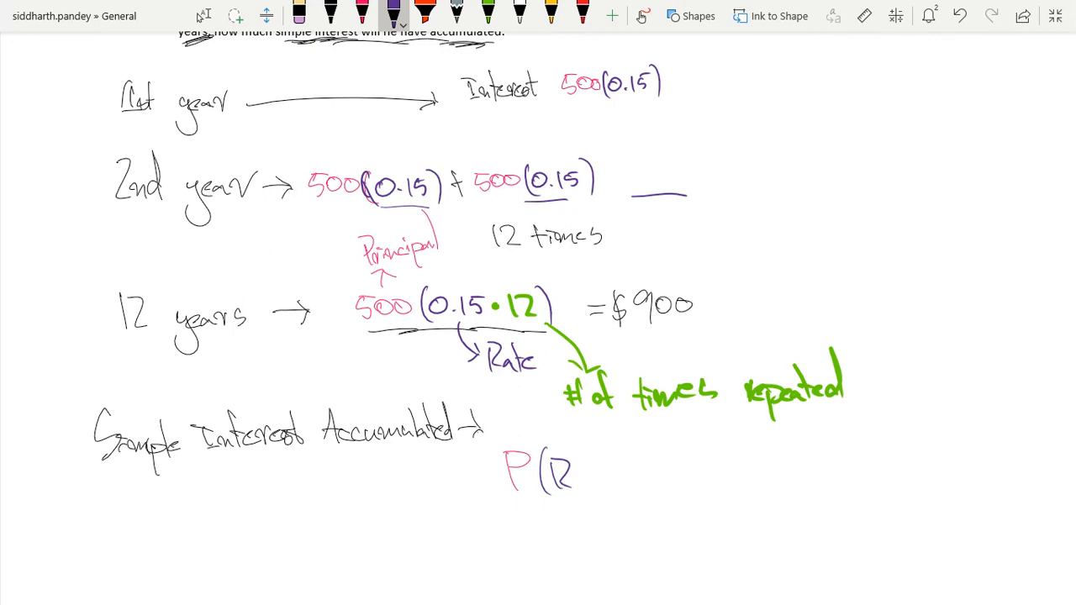
pyautogui.click(487, 13)
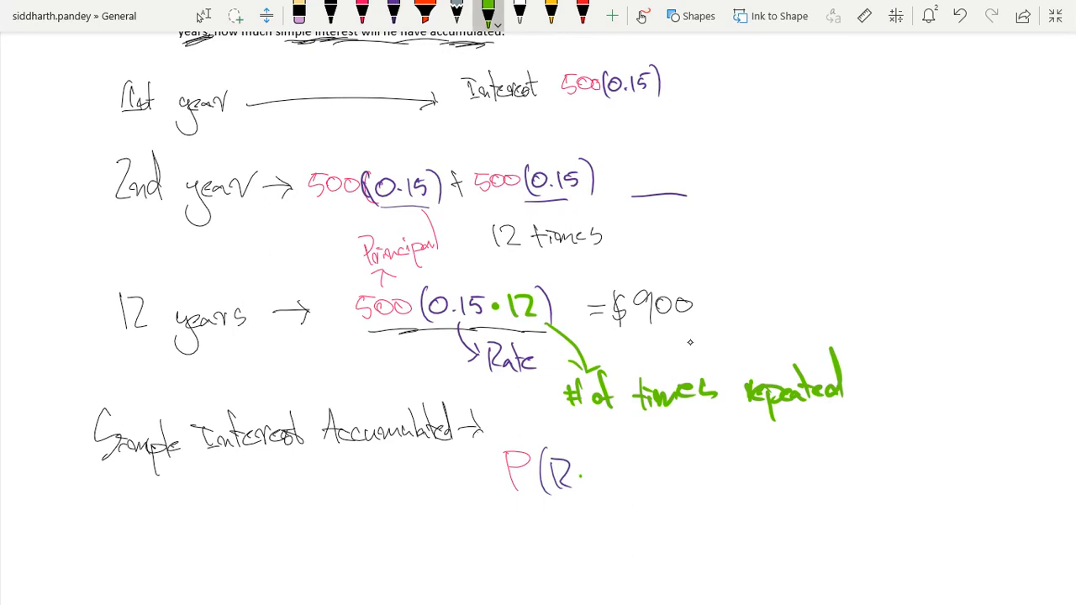
pyautogui.moveTo(588, 458); pyautogui.dragTo(602, 484)
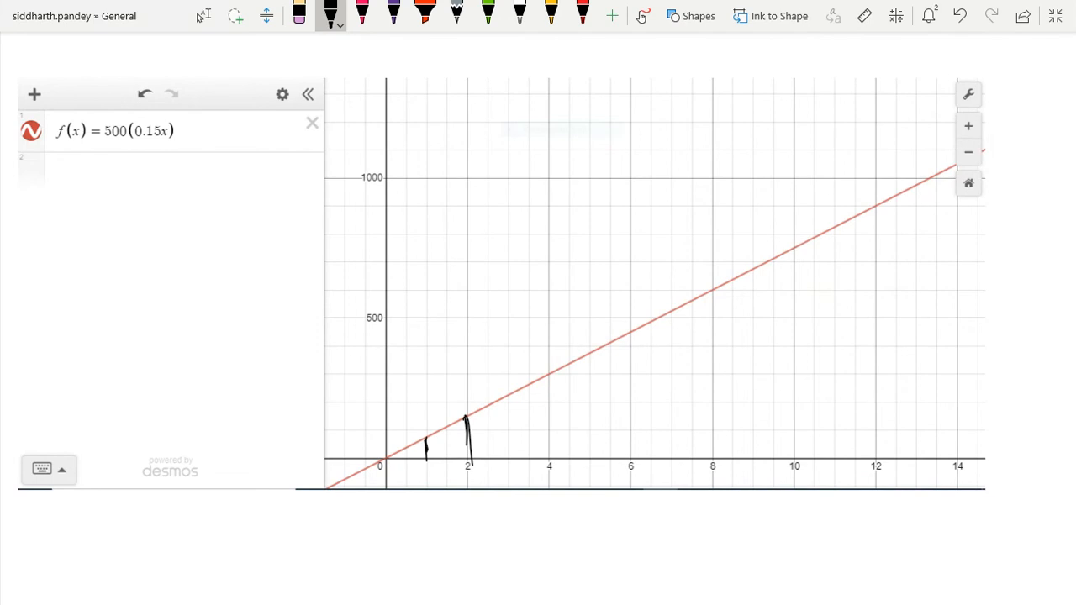
# - Mark x = 12 on the Desmos line and trace across to about 900 on the y-axis
pyautogui.moveTo(833, 210); pyautogui.dragTo(878, 210)
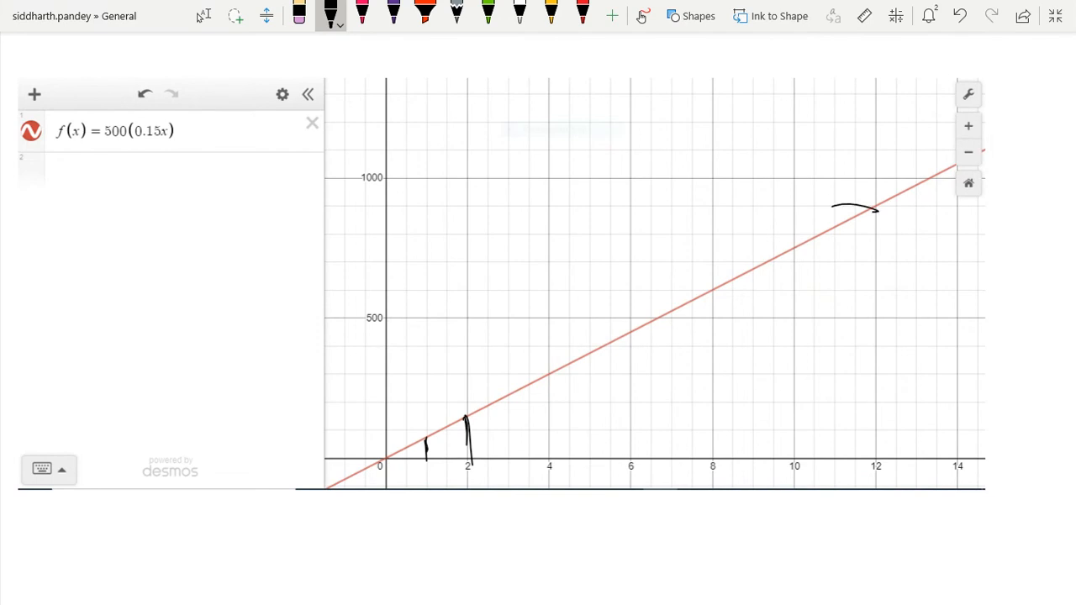
pyautogui.moveTo(378, 204); pyautogui.dragTo(636, 202)
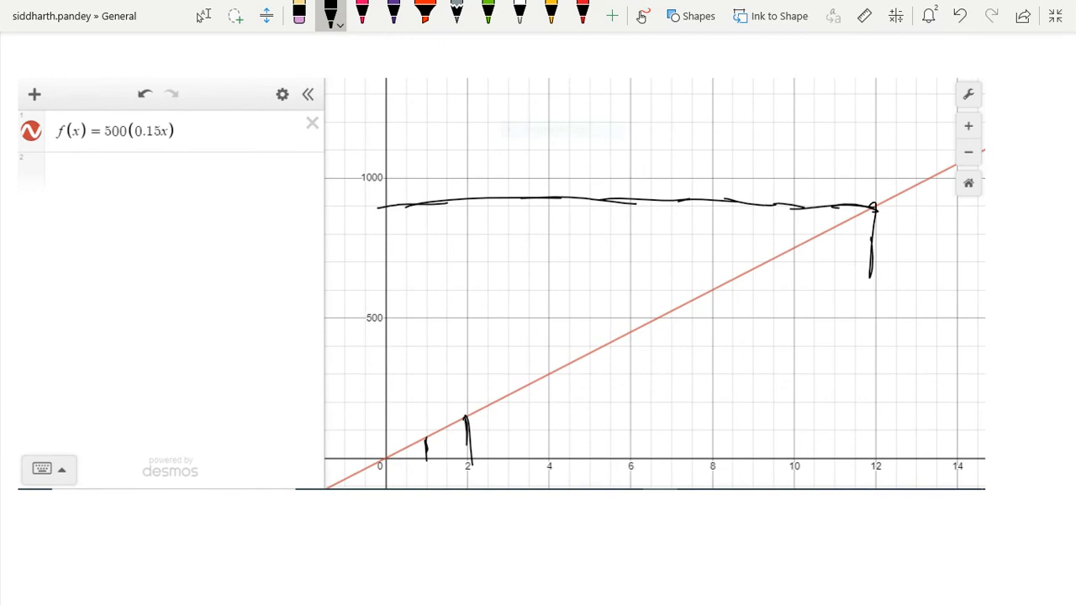
pyautogui.moveTo(871, 210); pyautogui.dragTo(878, 457)
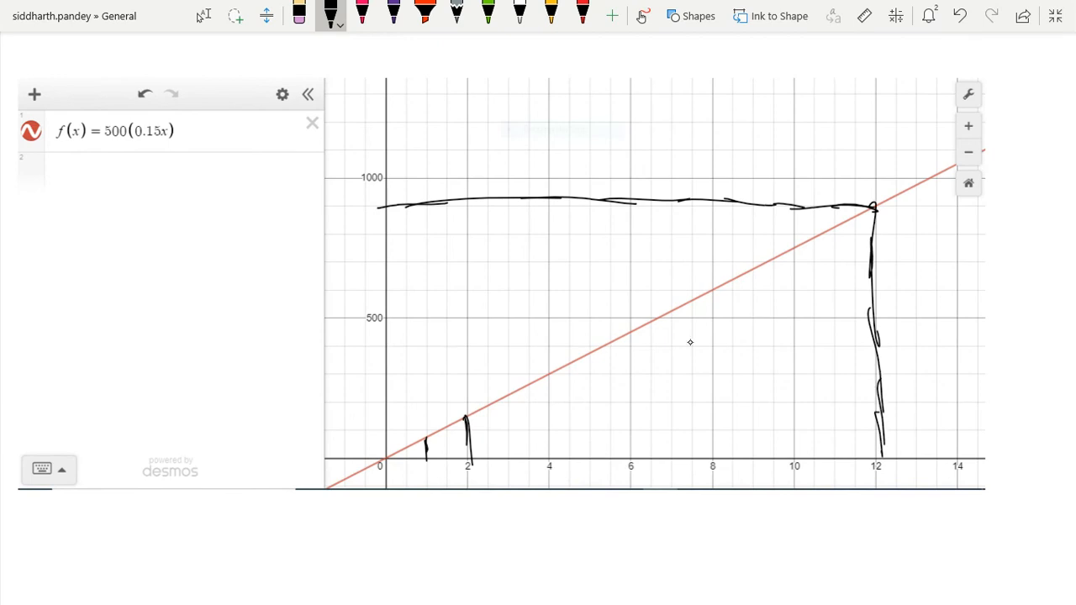
# - Label the horizontal axis 'years' and the vertical axis 'interest accumulated'
pyautogui.moveTo(575, 488); pyautogui.dragTo(622, 572)
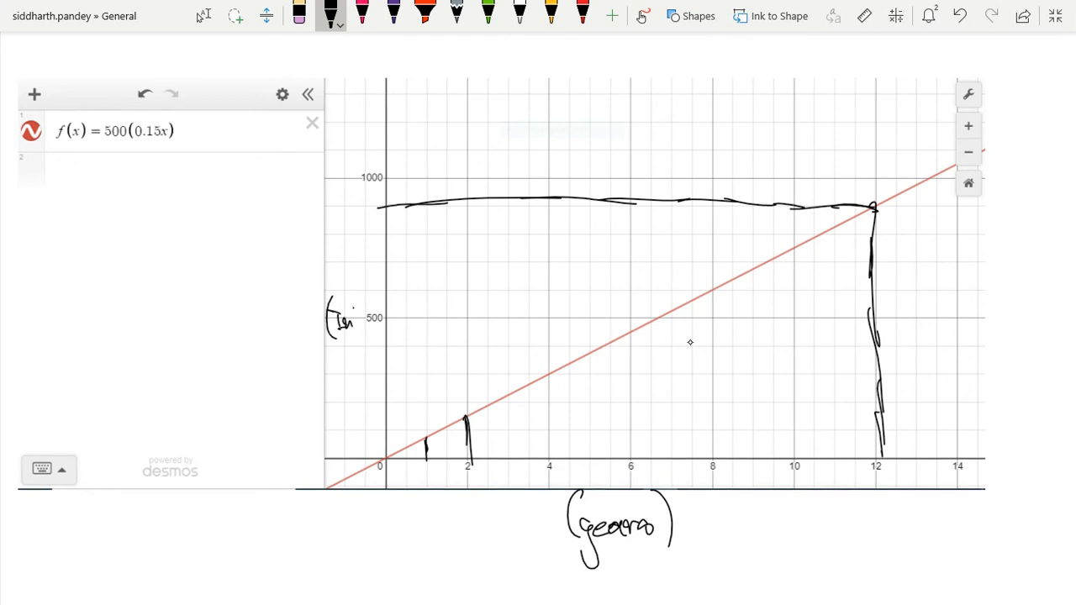
pyautogui.moveTo(336, 320); pyautogui.dragTo(378, 316)
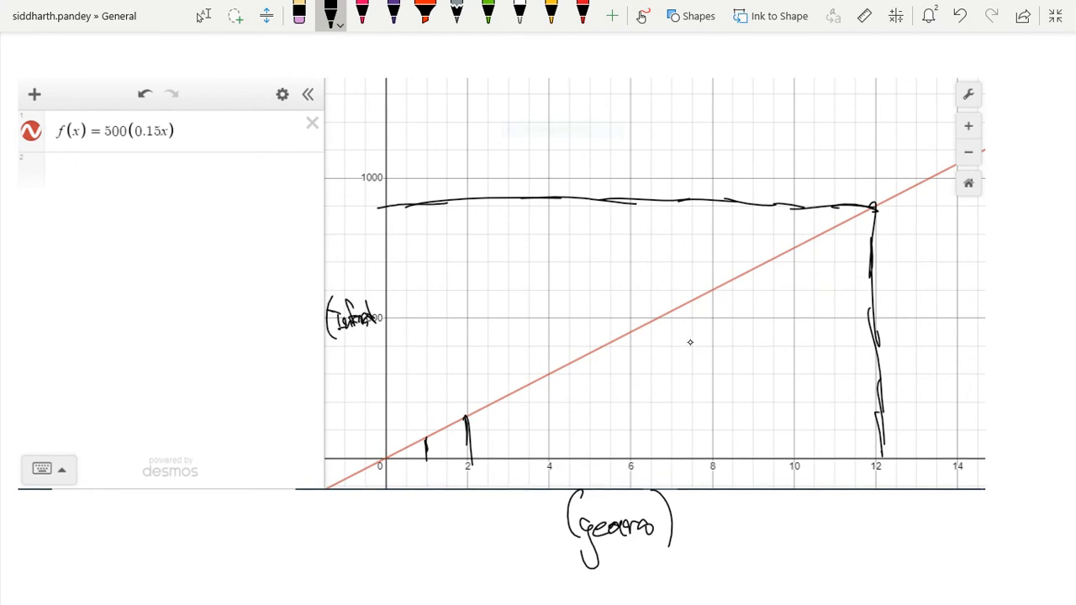
pyautogui.moveTo(328, 367); pyautogui.dragTo(362, 370)
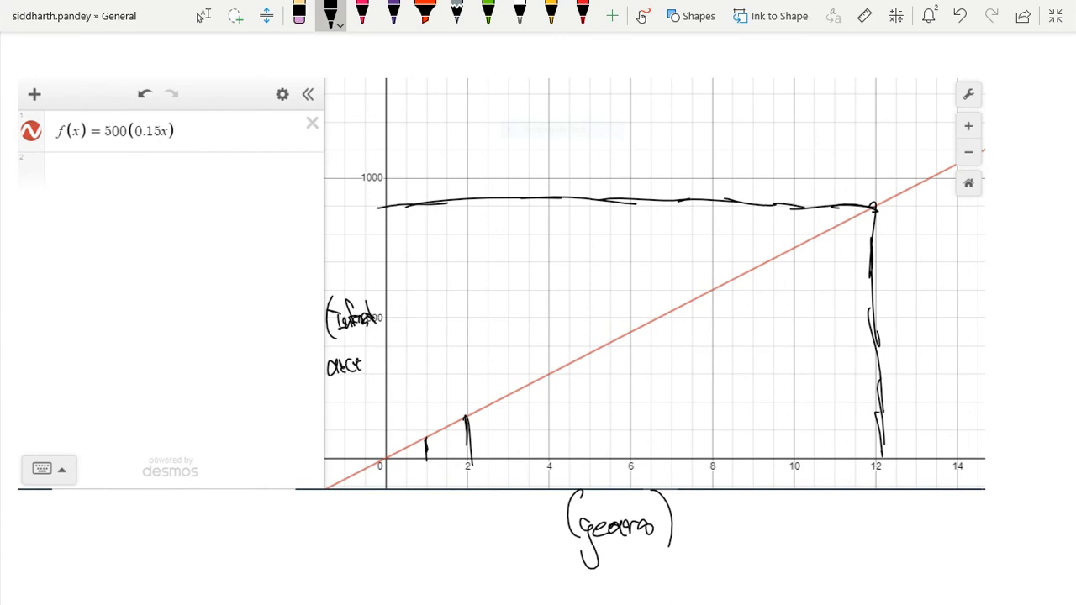
pyautogui.moveTo(356, 357); pyautogui.dragTo(383, 353)
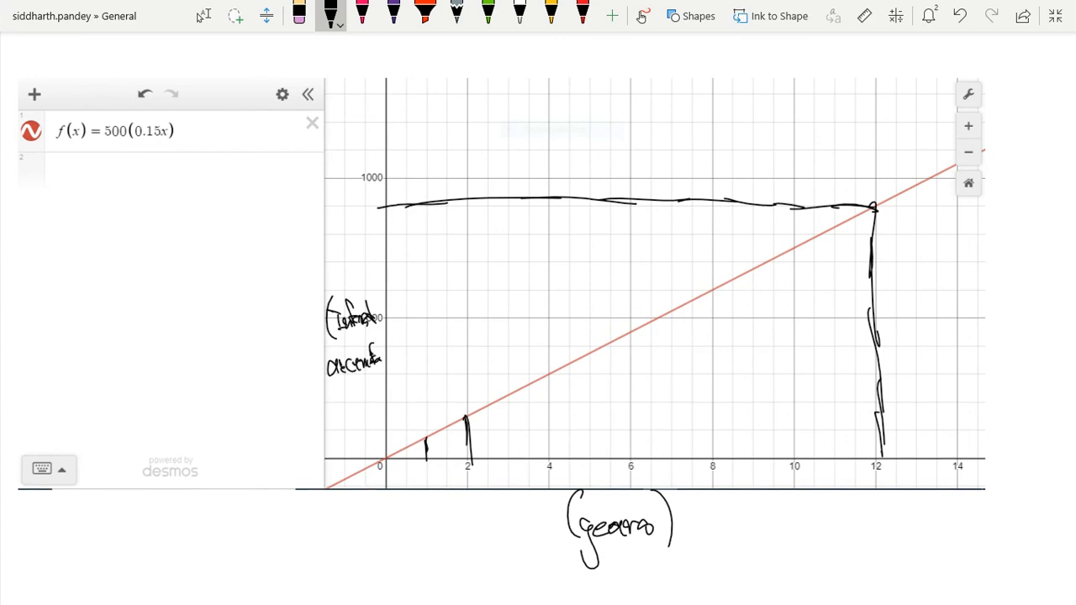